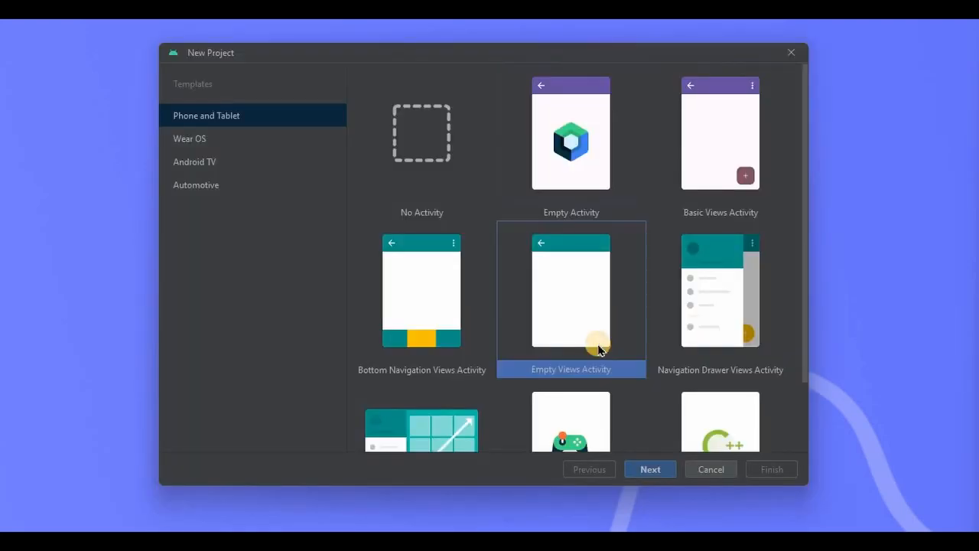
Create a Kotlin project named ListView from the Empty Views Activity template
click(650, 468)
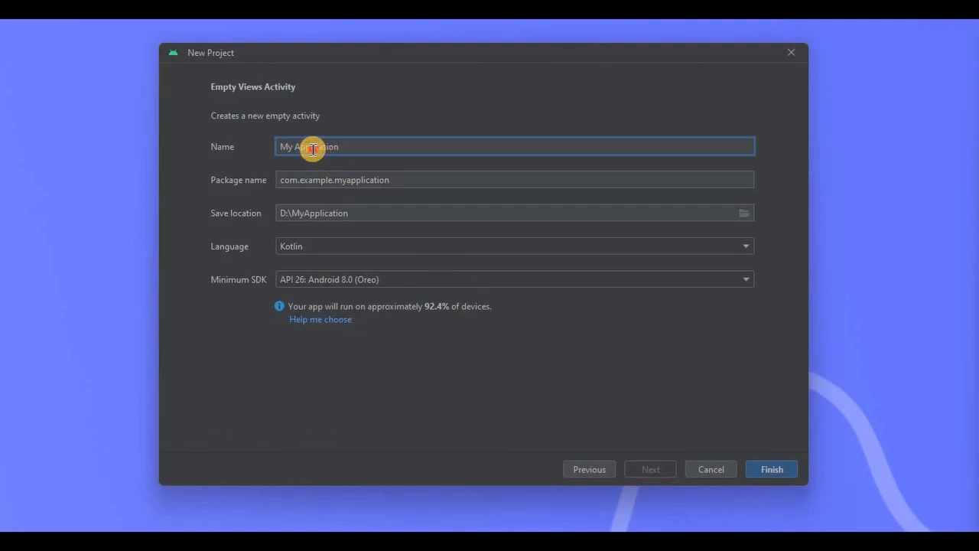
text(ListView)
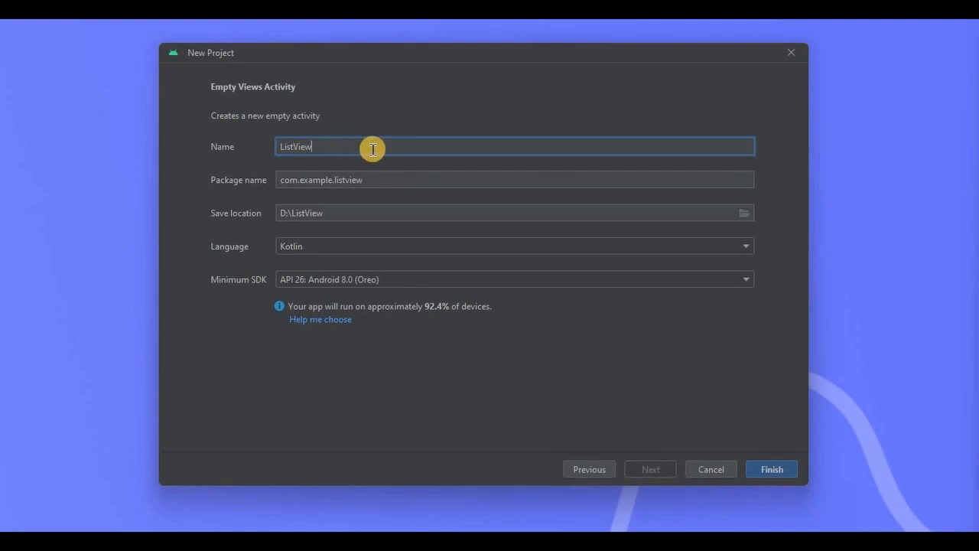
click(771, 468)
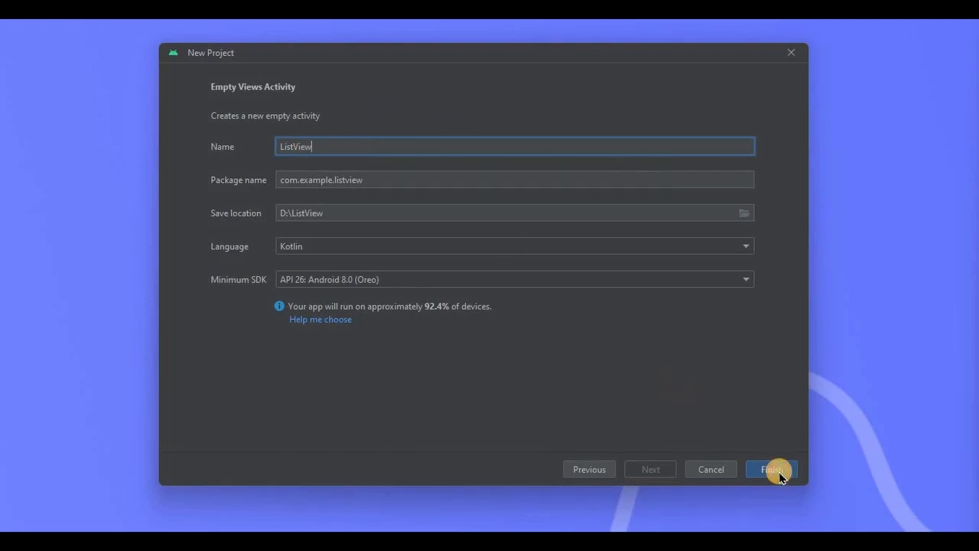
click(771, 468)
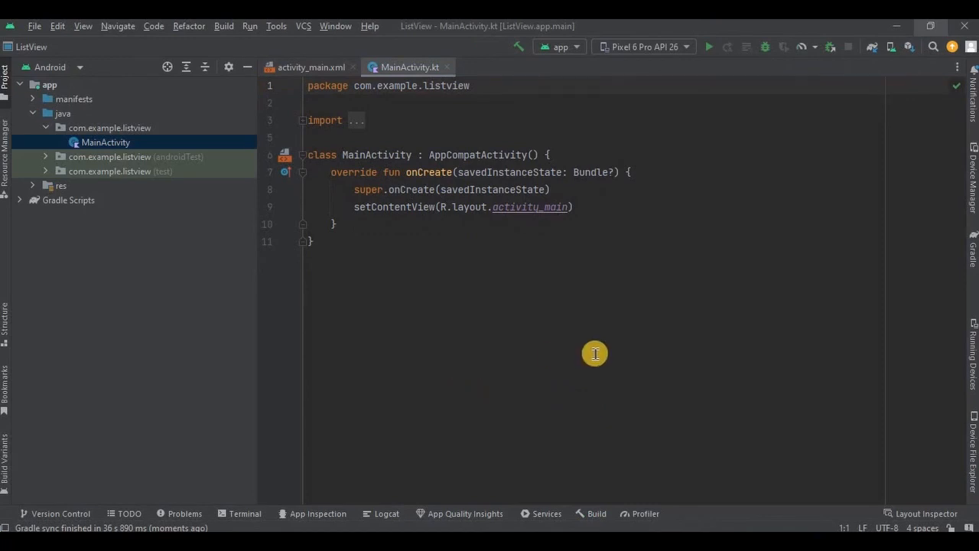
mouse_move(27, 187)
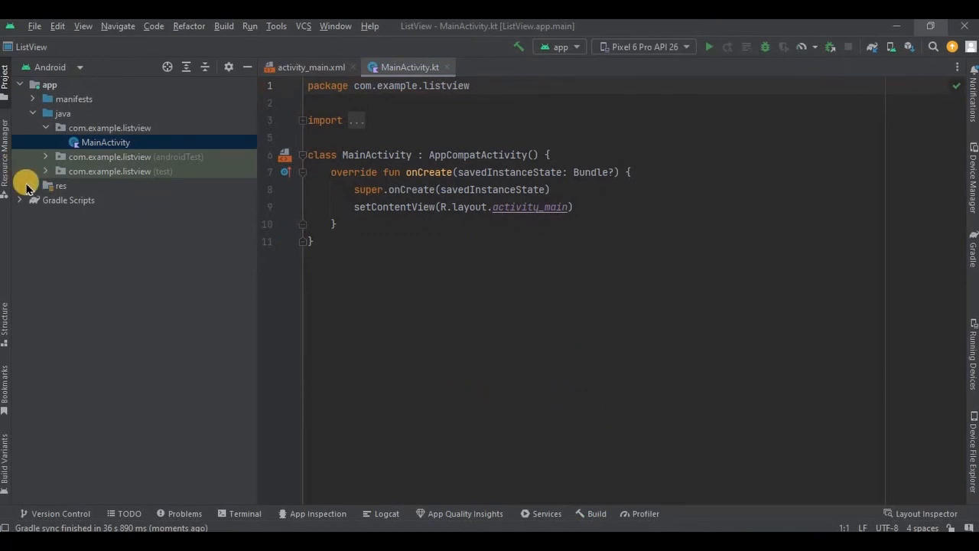
In colors.xml add a colour named blue with value #1a9df1
click(35, 186)
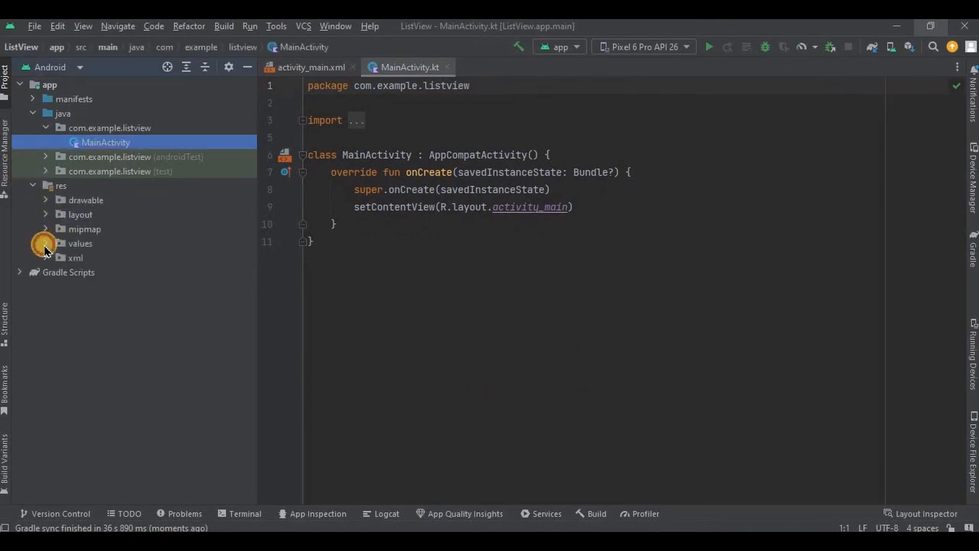
double_click(79, 243)
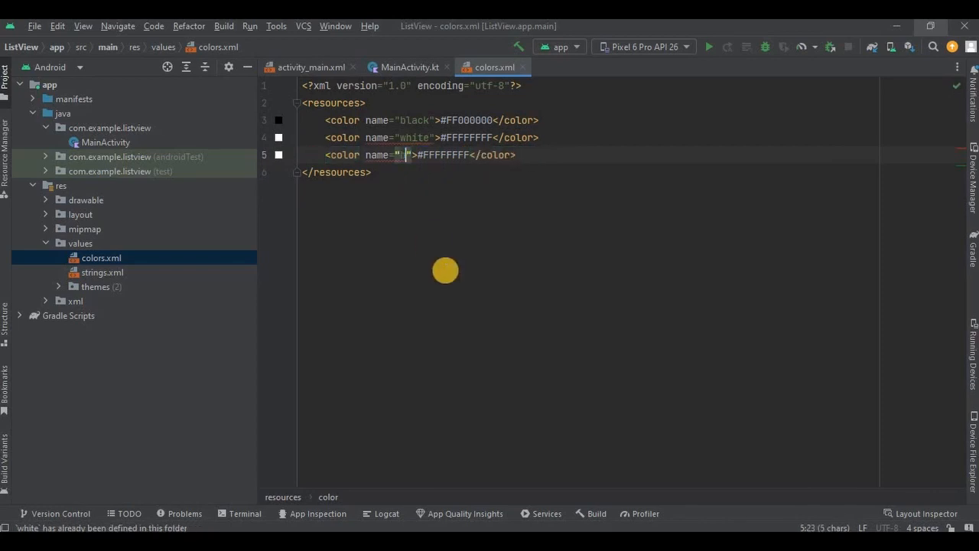
text(blue)
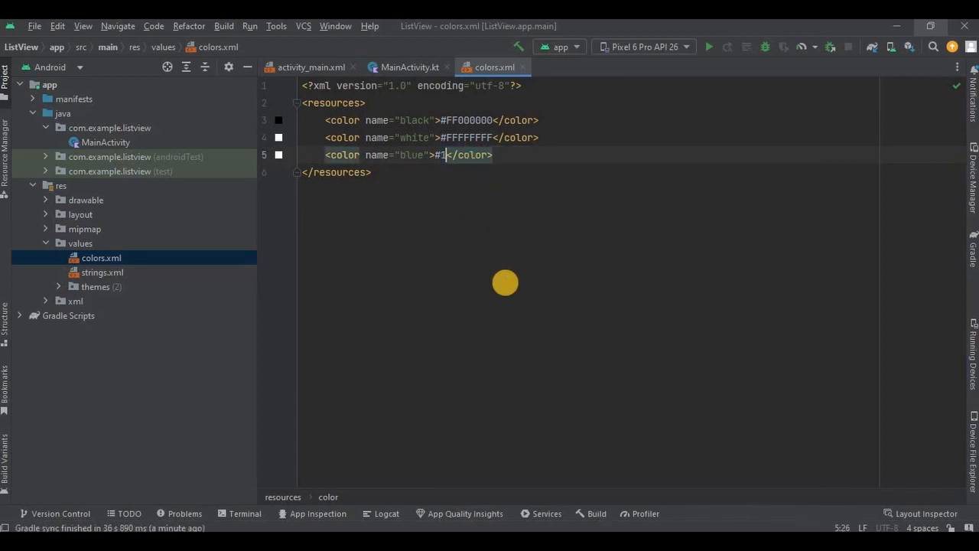
text(a9df1)
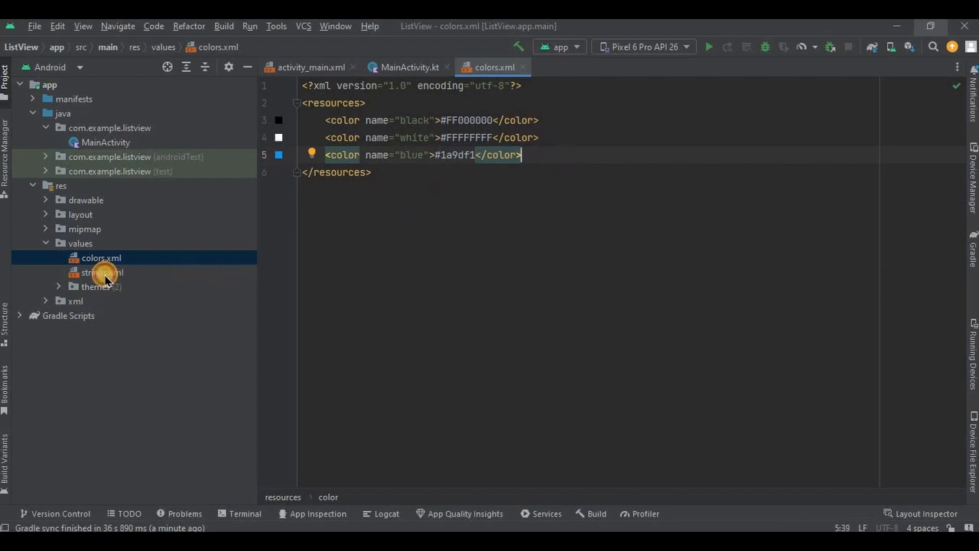
In strings.xml replace the app_name ListView with the To-Do List title
double_click(101, 272)
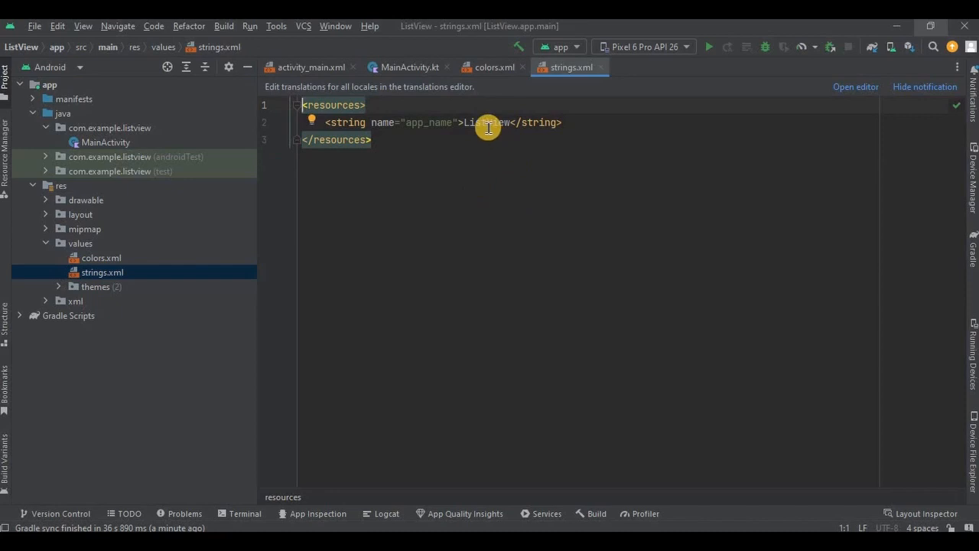
double_click(485, 123)
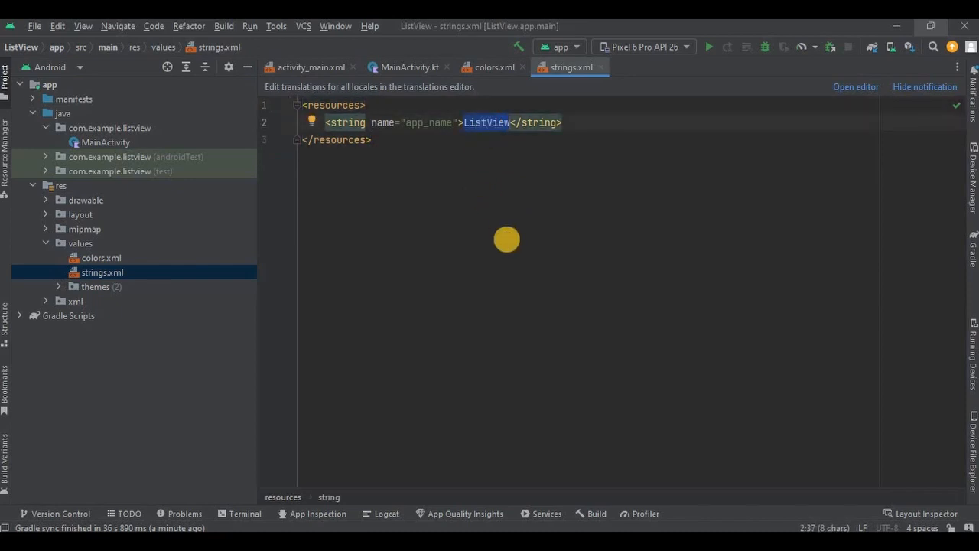
text(To-Do Lis)
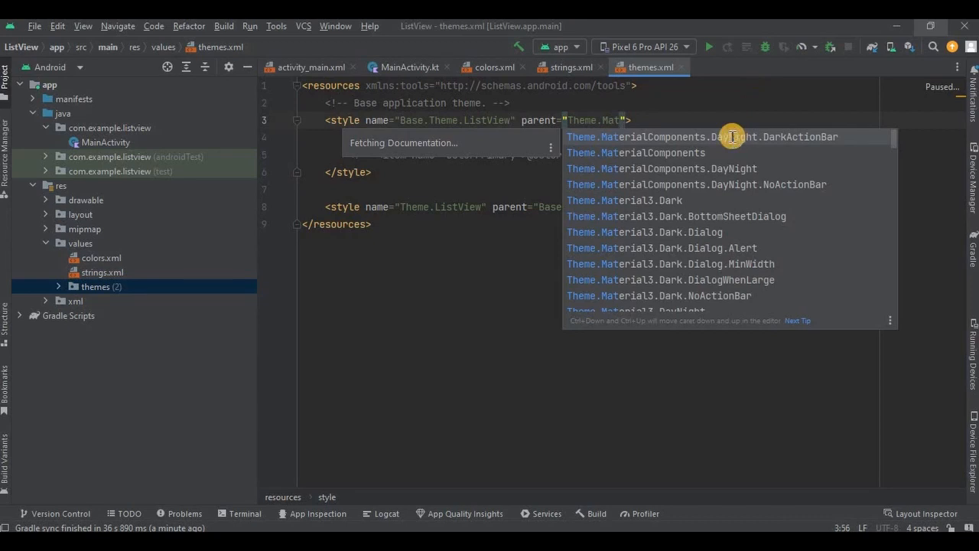
click(701, 136)
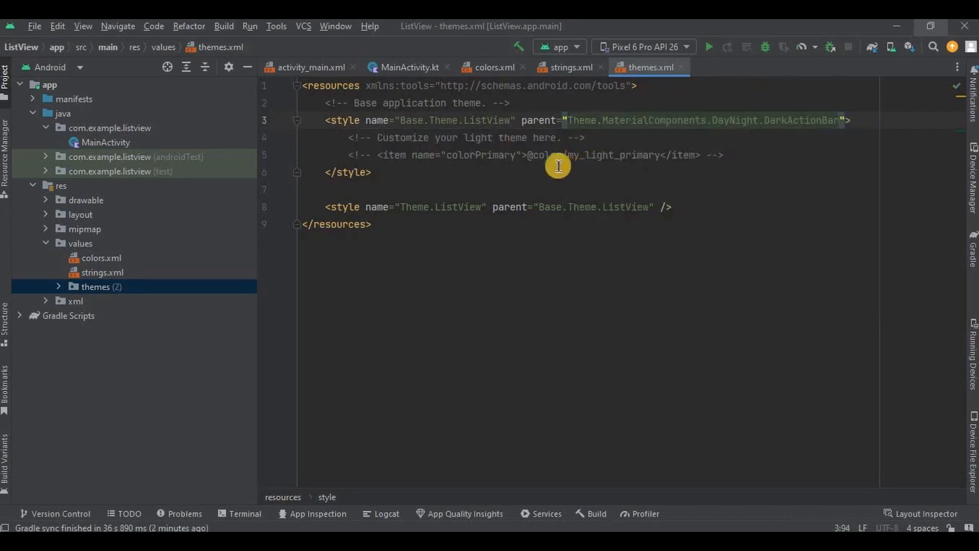
mouse_move(748, 169)
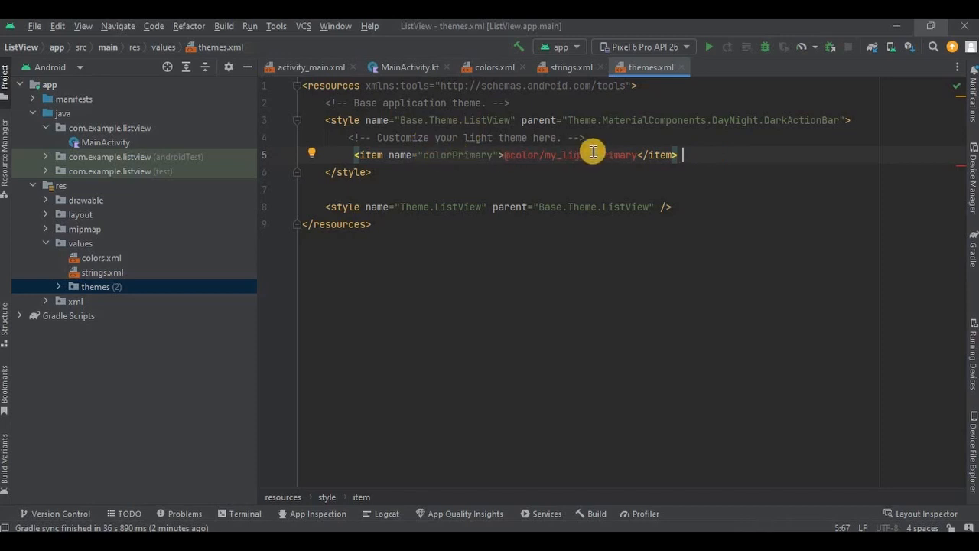
text(@color/blue)
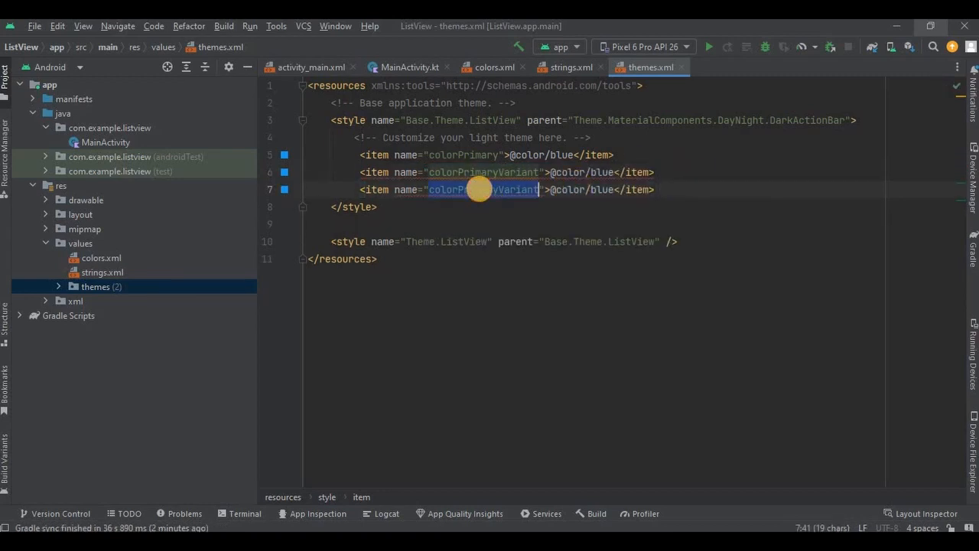
text(statusBarC)
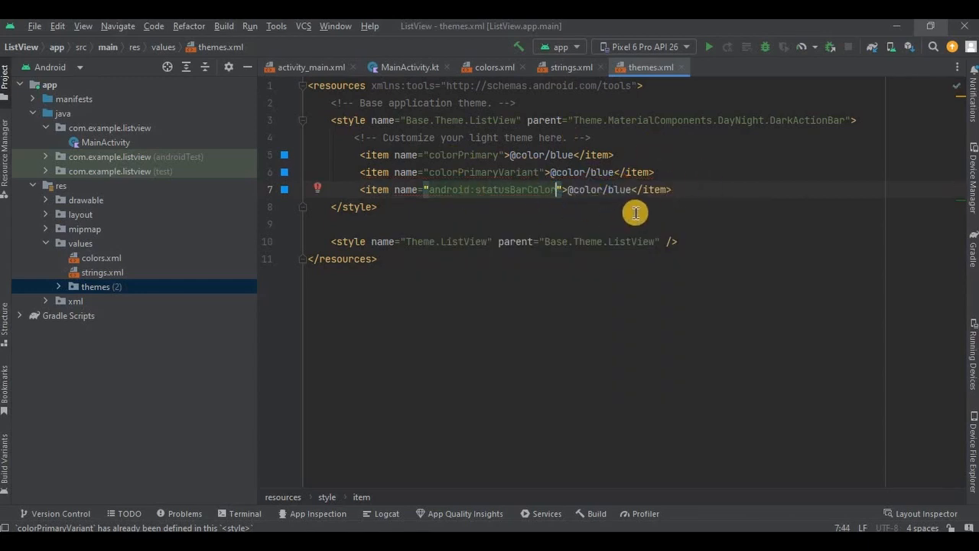
mouse_move(553, 393)
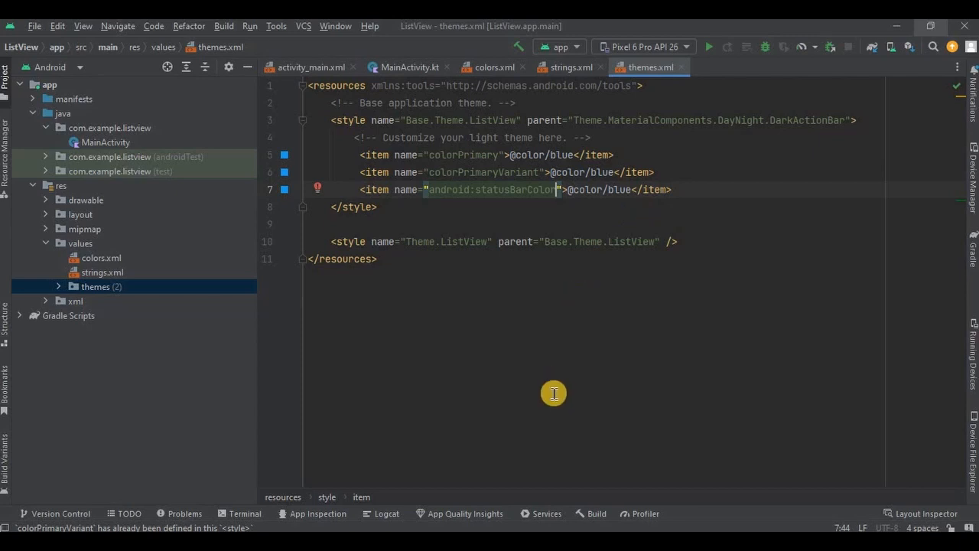
mouse_move(424, 223)
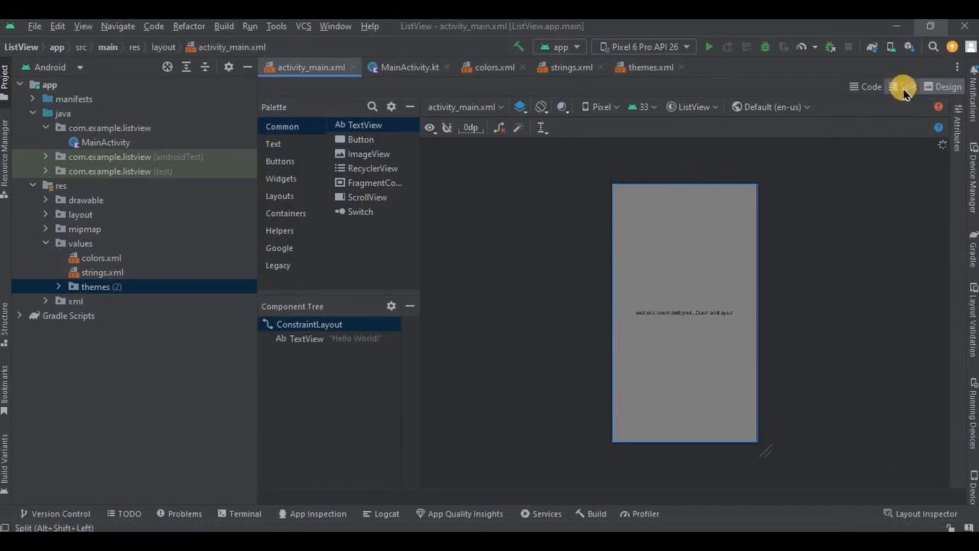
Add a match_parent ListView with id listView, 8dp top margin and constraints to all parent sides
click(900, 85)
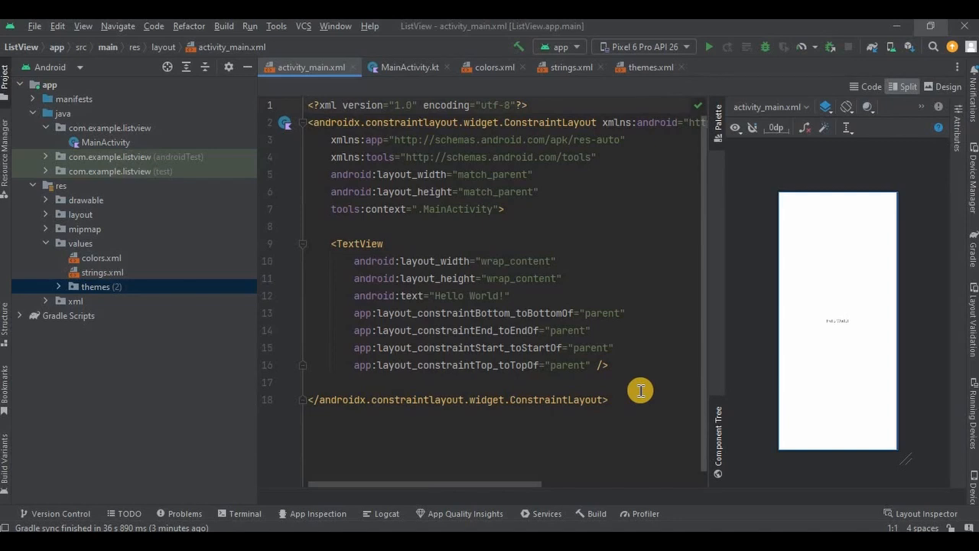
mouse_move(578, 228)
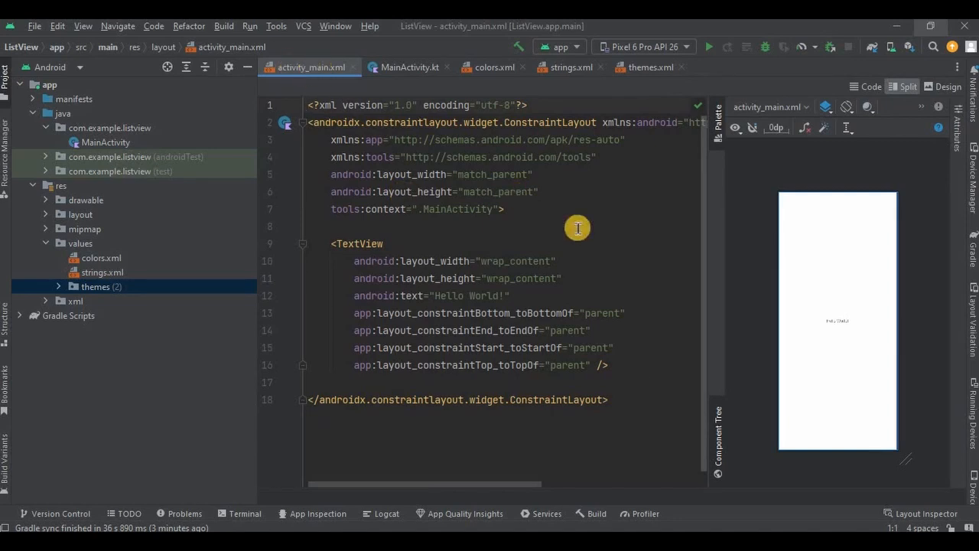
mouse_move(623, 273)
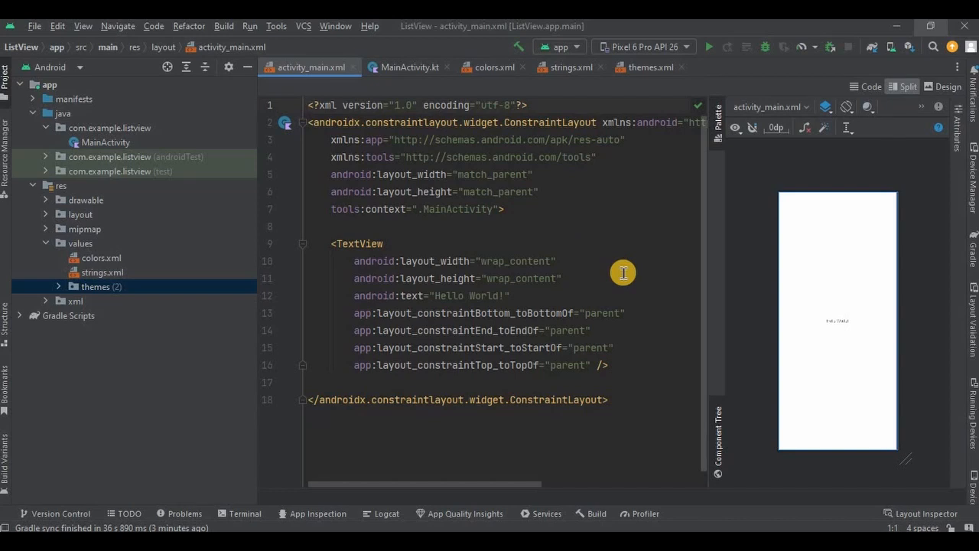
mouse_move(364, 244)
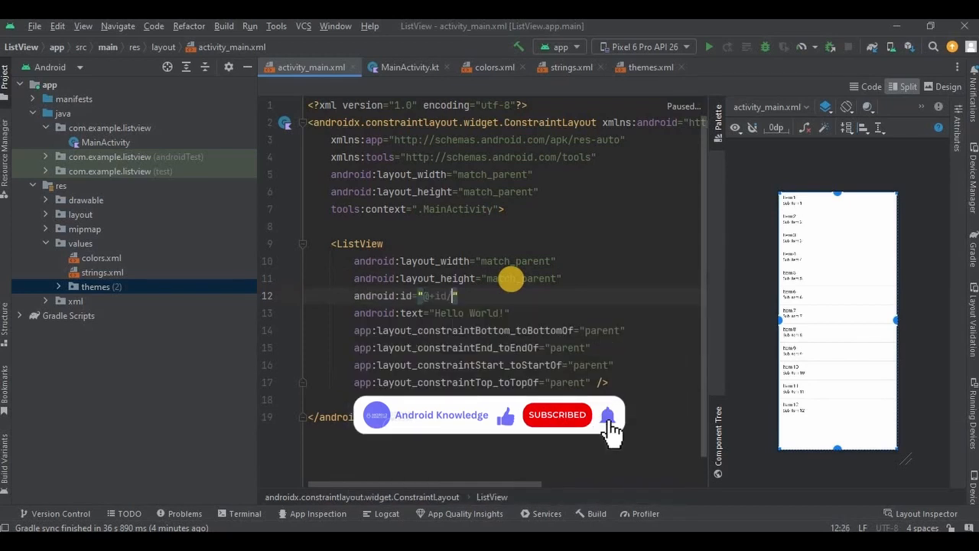
text(listView)
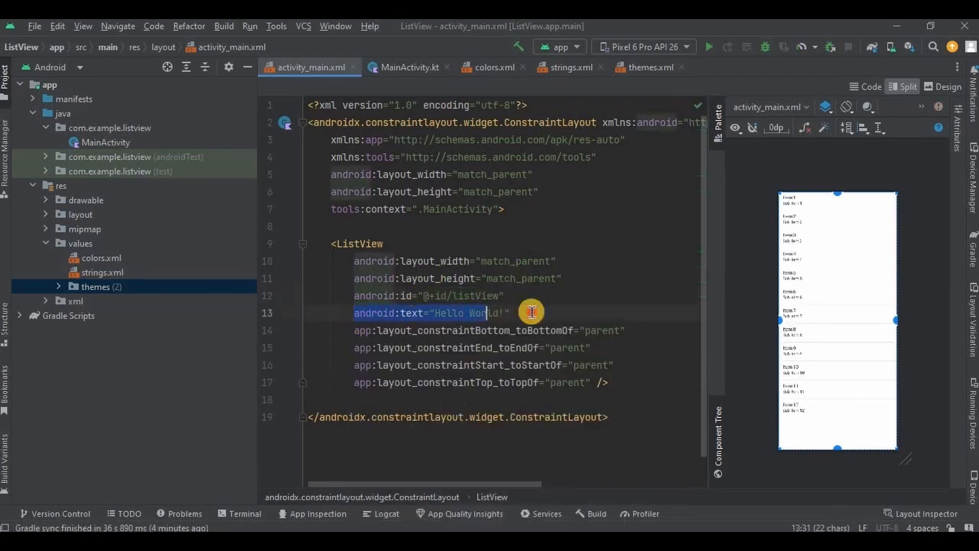
text(marginTop="8dp)
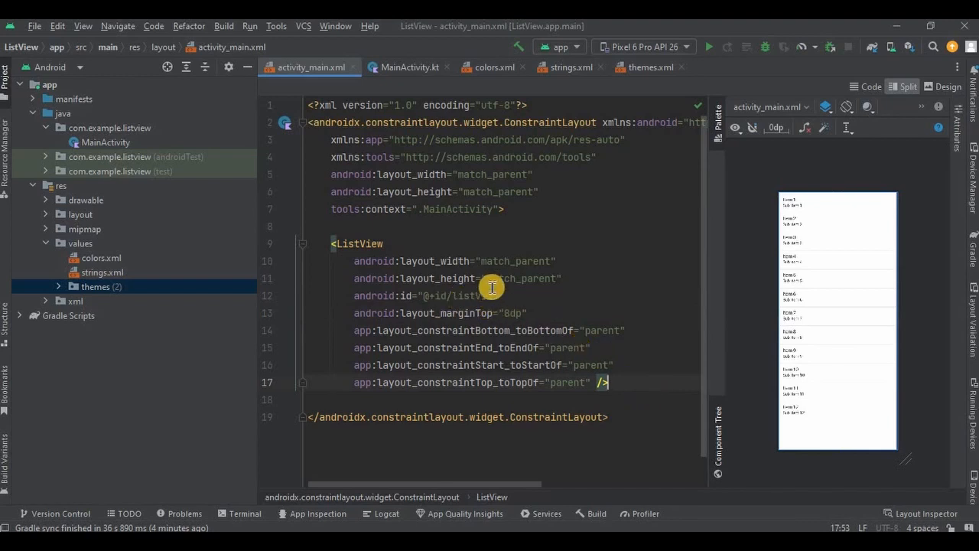
mouse_move(546, 297)
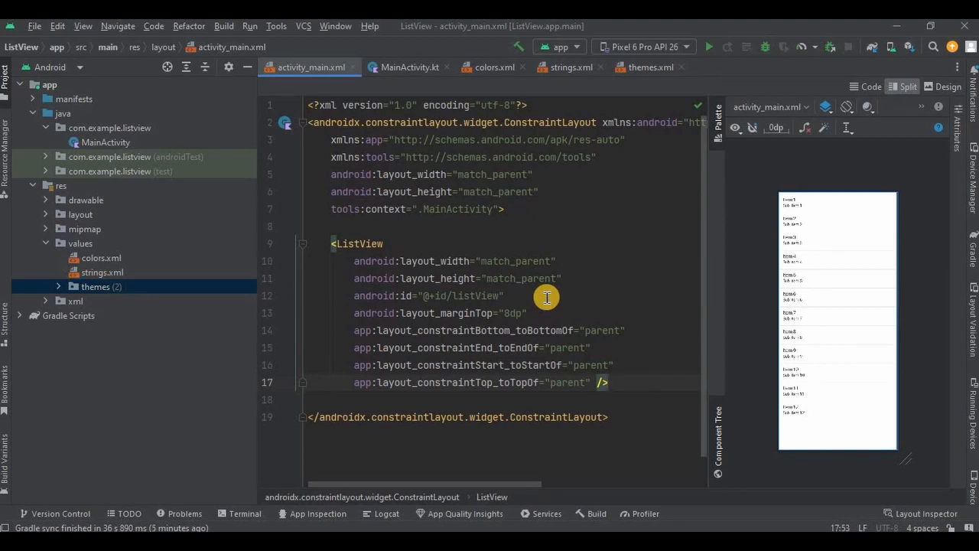
mouse_move(819, 192)
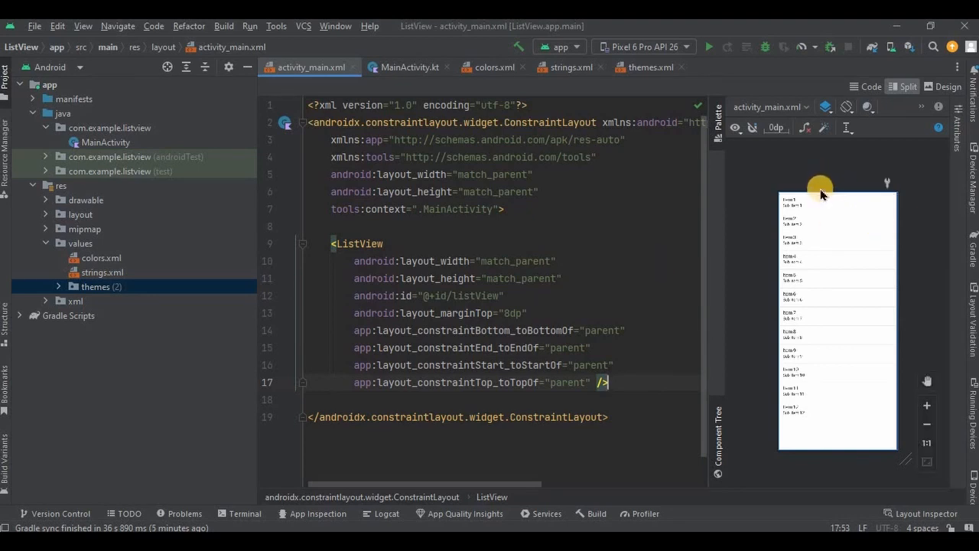
mouse_move(547, 309)
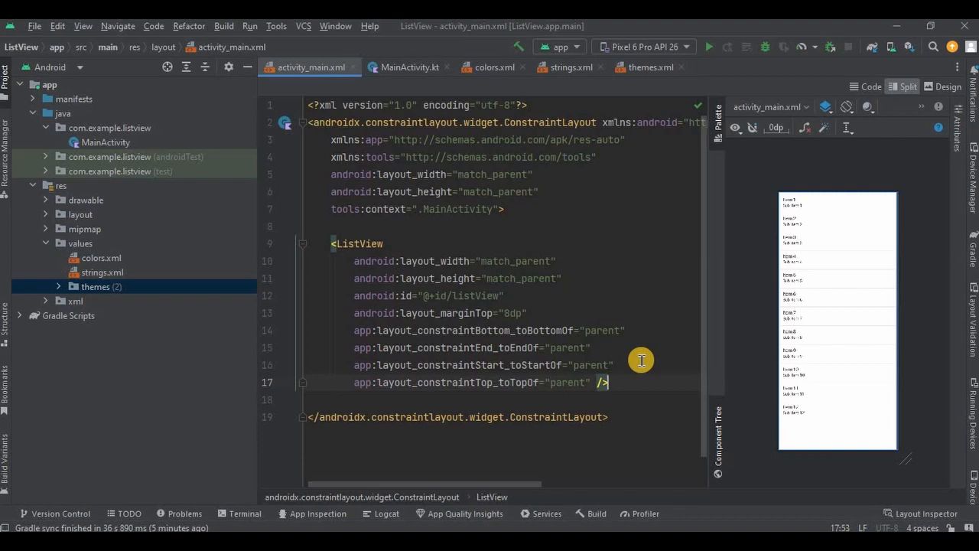
mouse_move(413, 73)
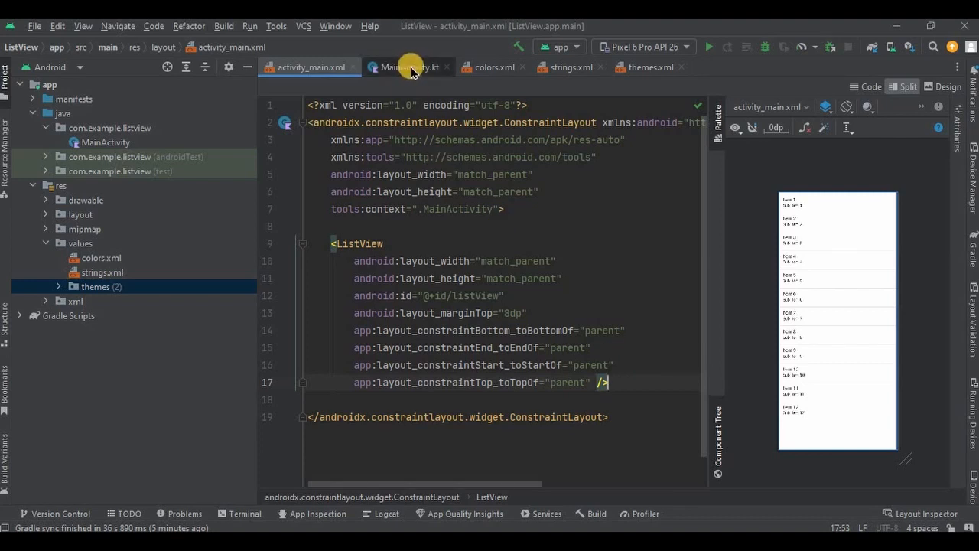
In MainActivity onCreate declare val listView: ListView = findViewById(R.id.listView)
click(412, 68)
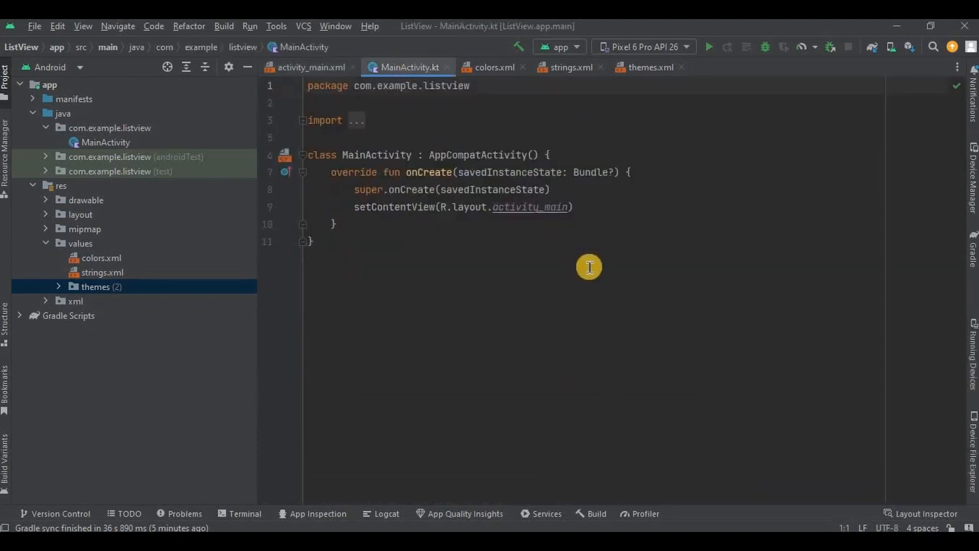
text(v)
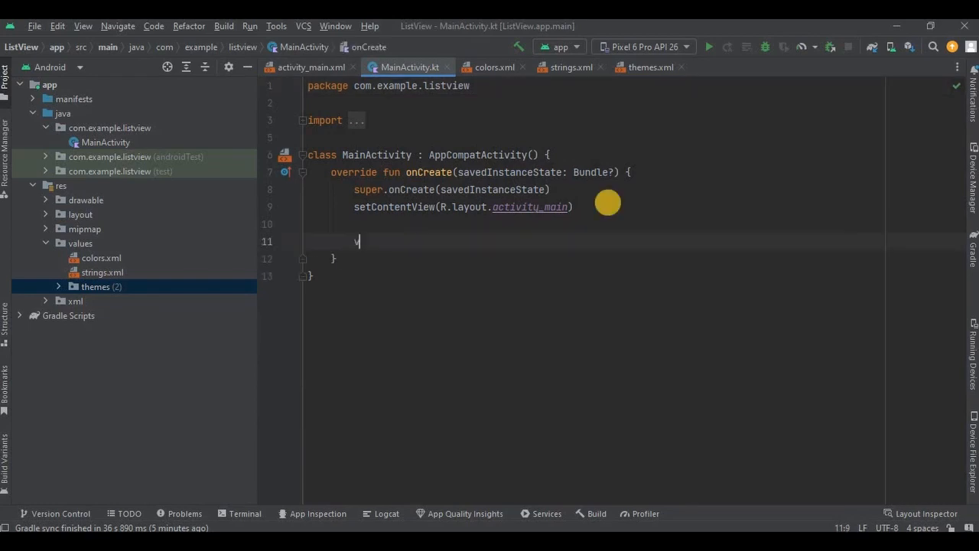
text(val listView)
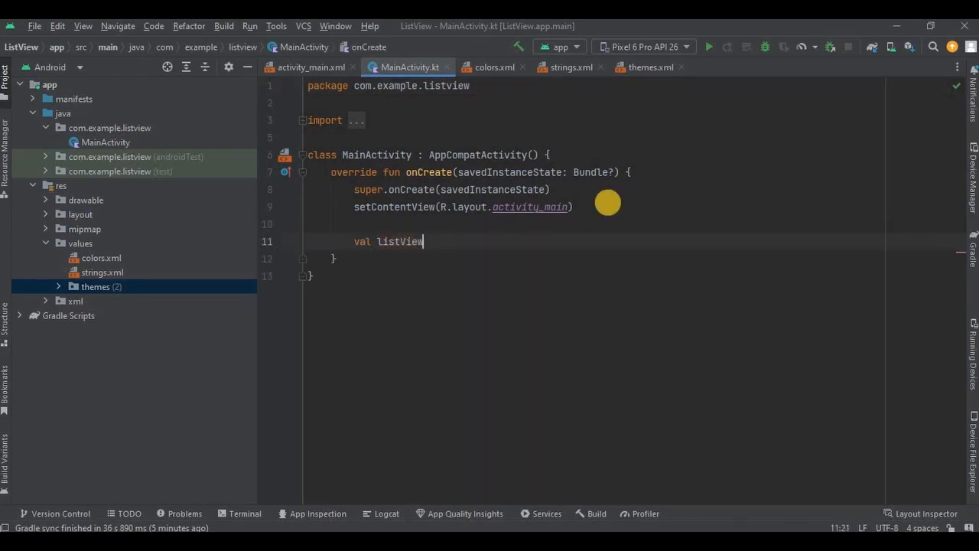
text(: ListView = findViewById(R.)
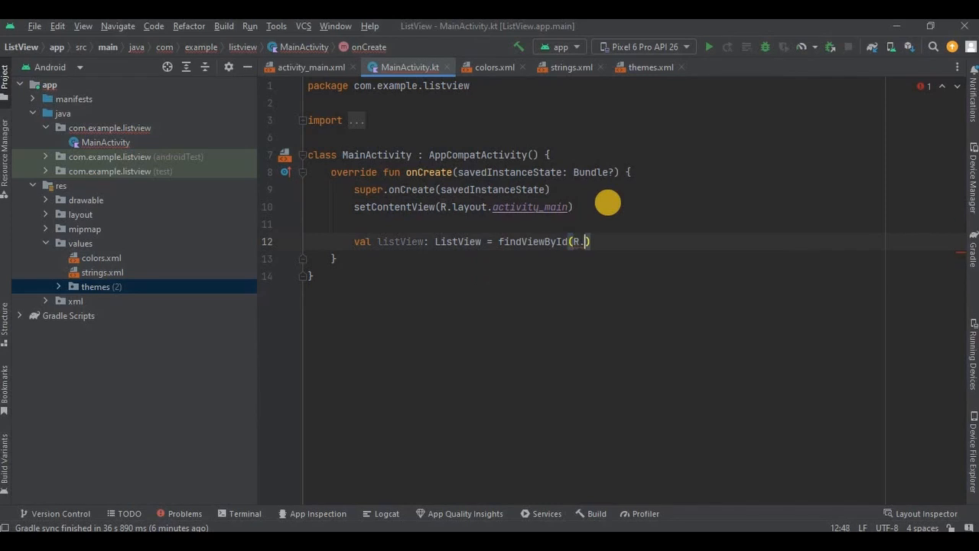
text(id.listView)
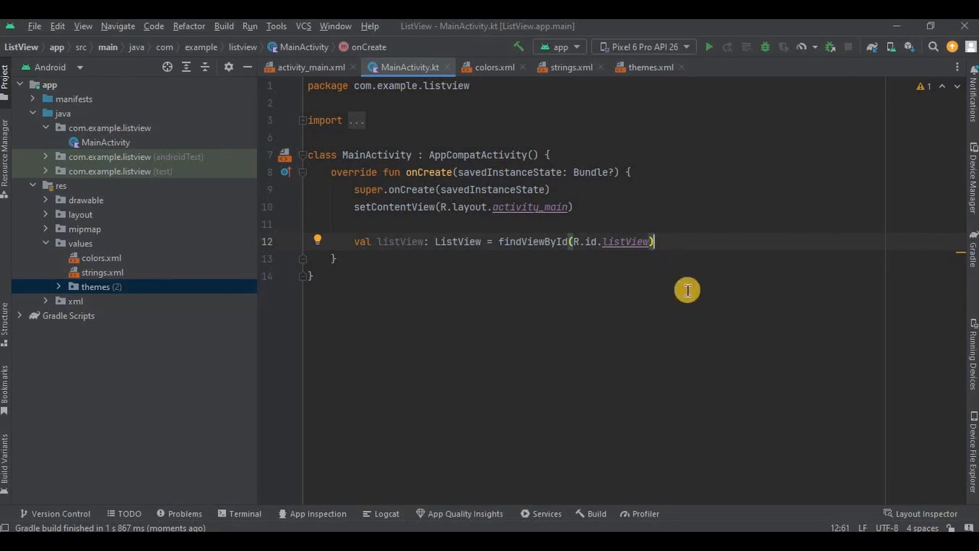
Declare val listItems = arrayOf(...) for the five to-do item strings
key(Enter)
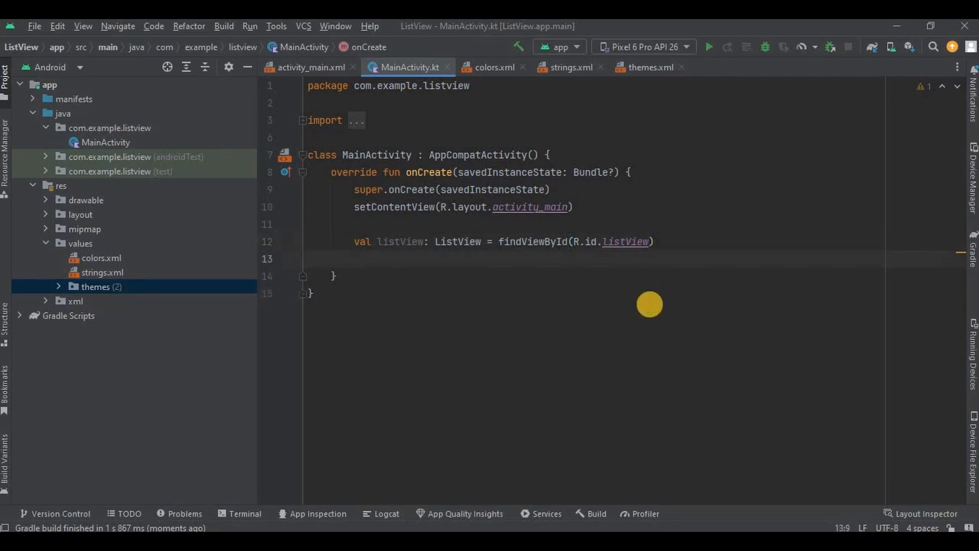
text(val listItems =)
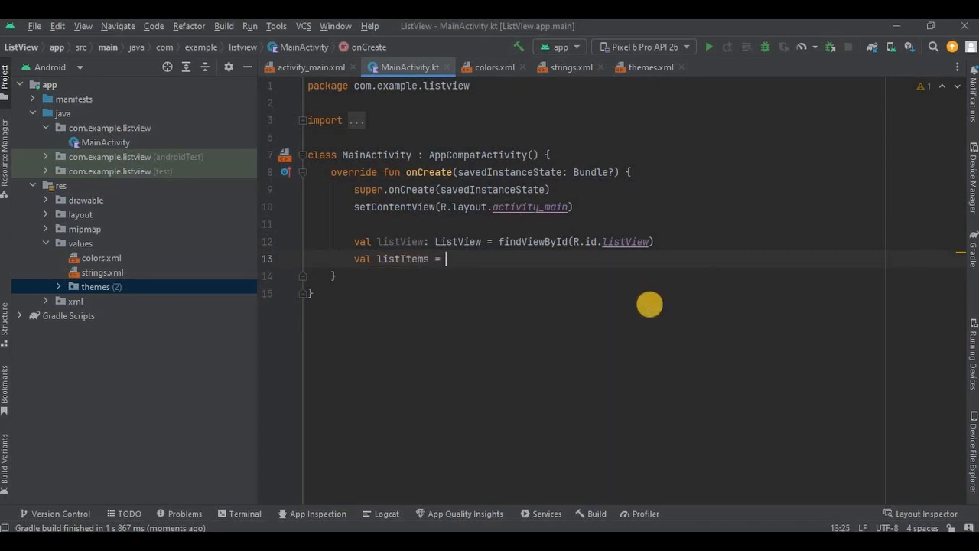
text(array)
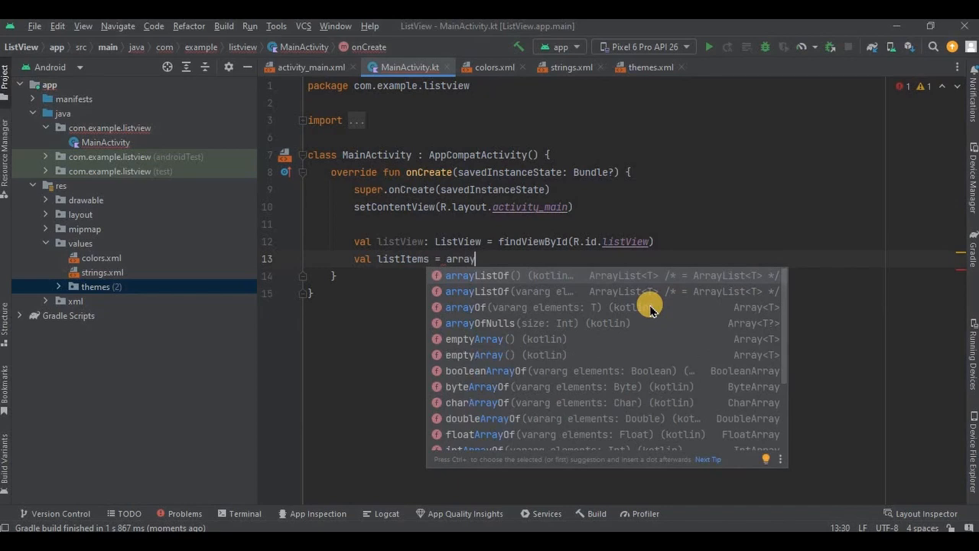
click(489, 306)
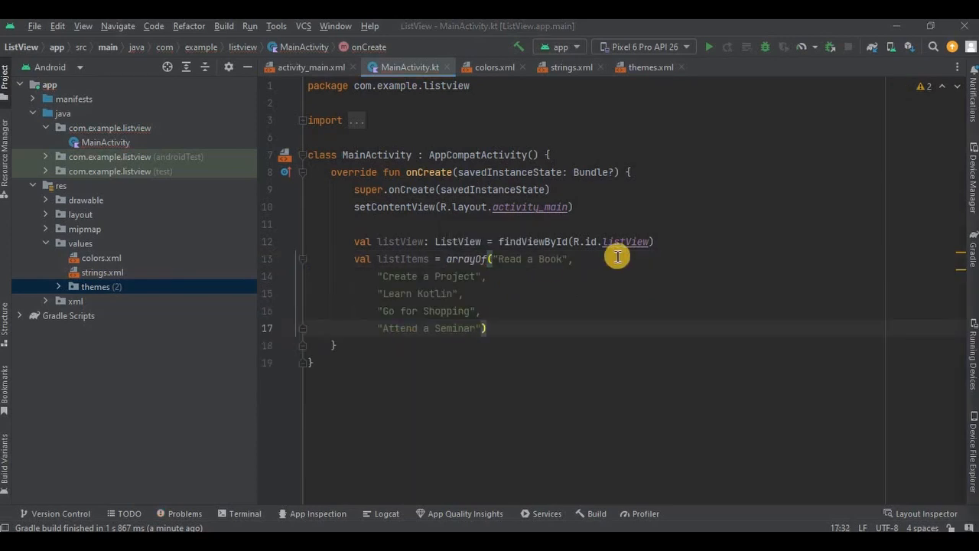
mouse_move(457, 206)
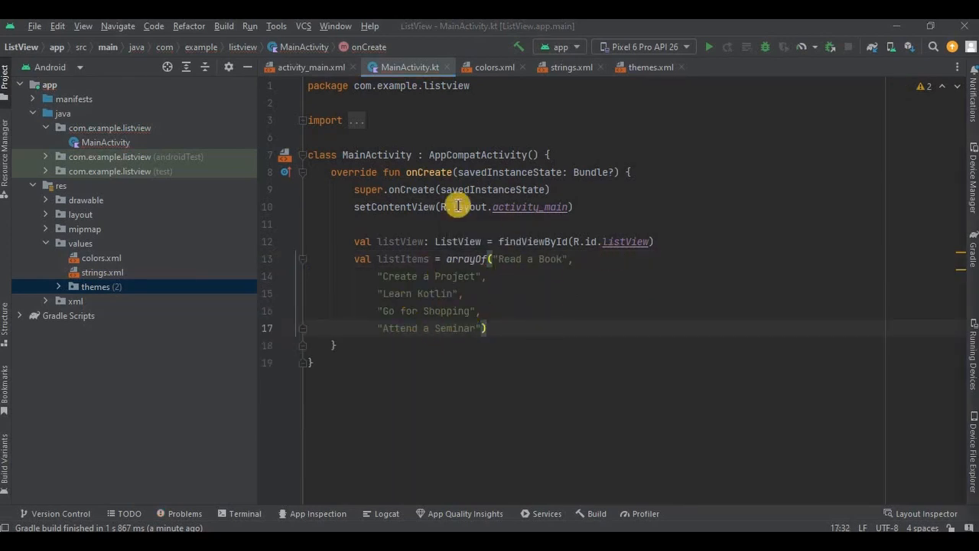
mouse_move(560, 323)
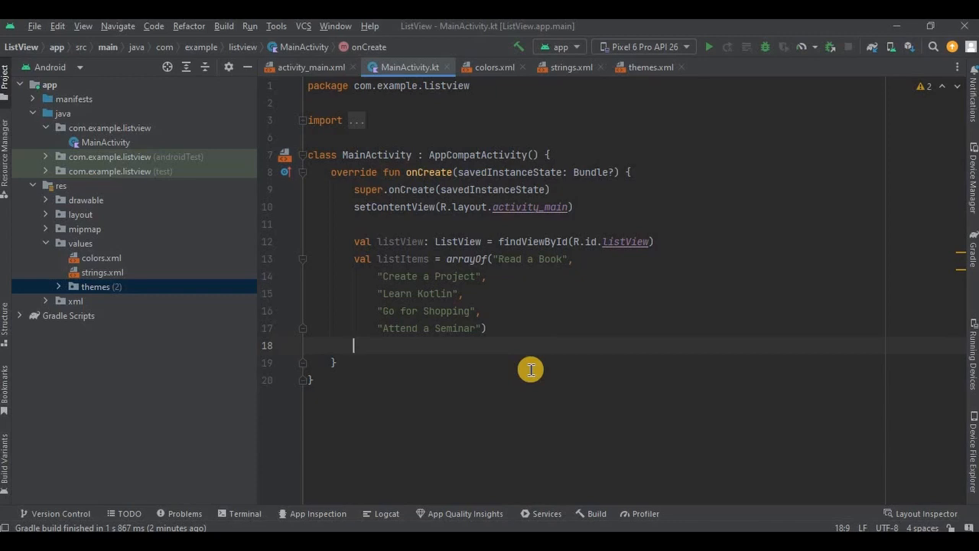
mouse_move(512, 275)
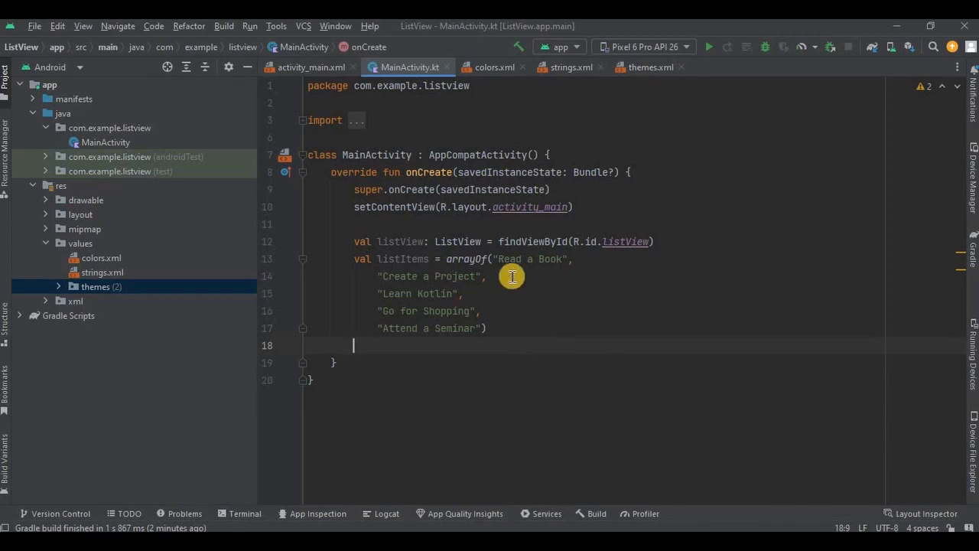
mouse_move(550, 381)
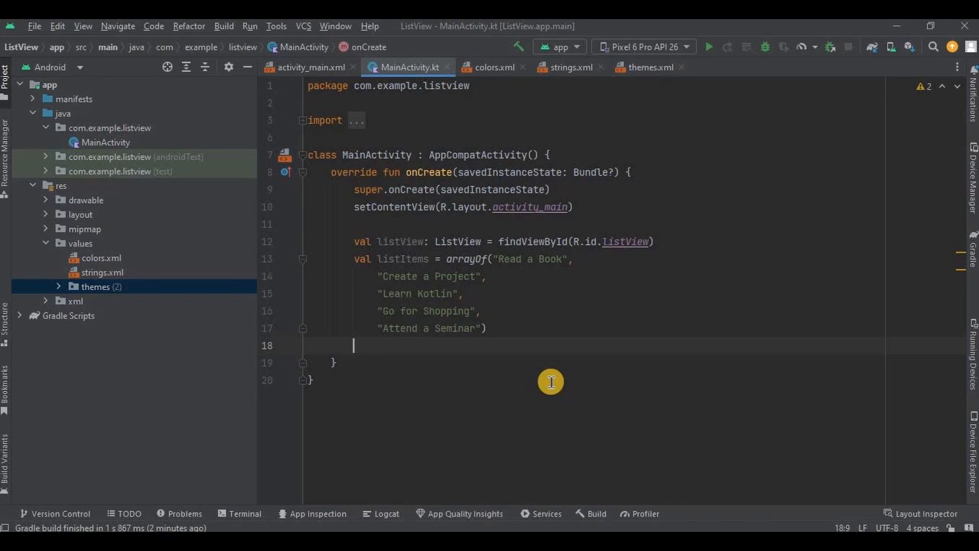
Declare listAdapter as ArrayAdapter(this, android.R.layout.simple_list_item_1, listItems)
text(val li)
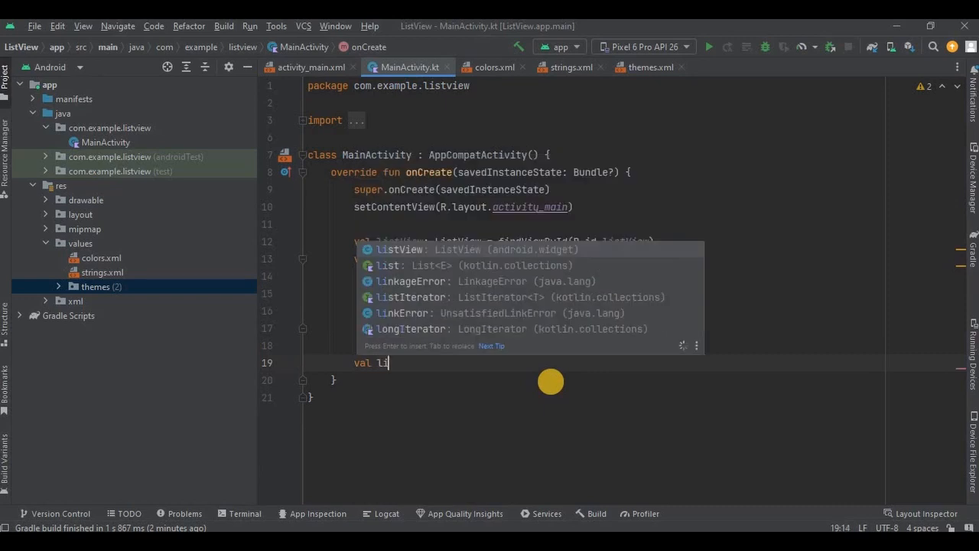
text(stAdapter =)
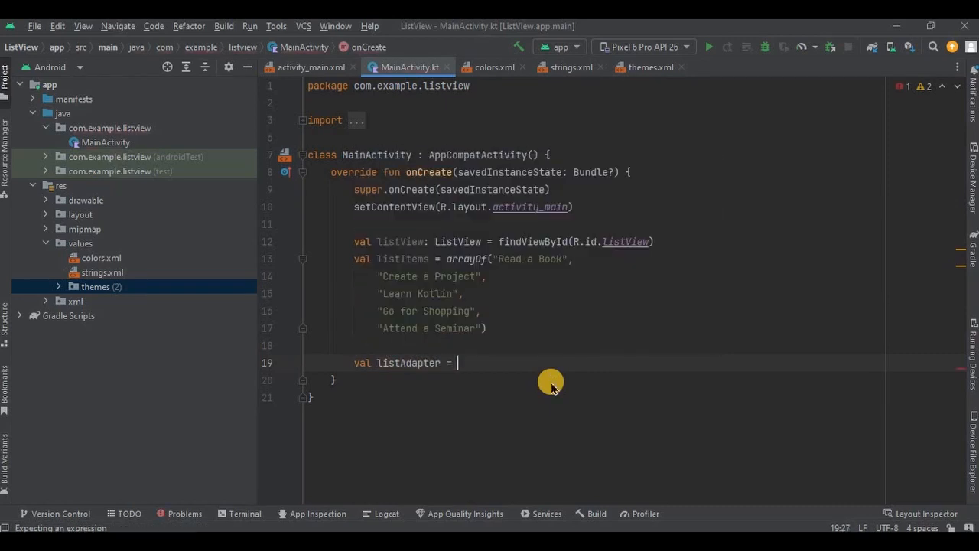
text(ArrayAdapter()
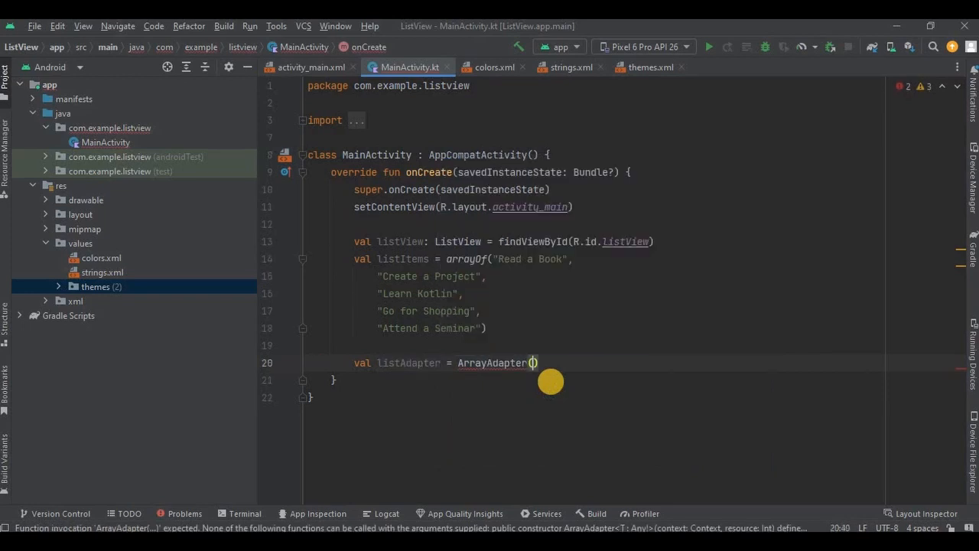
text(this, android.R)
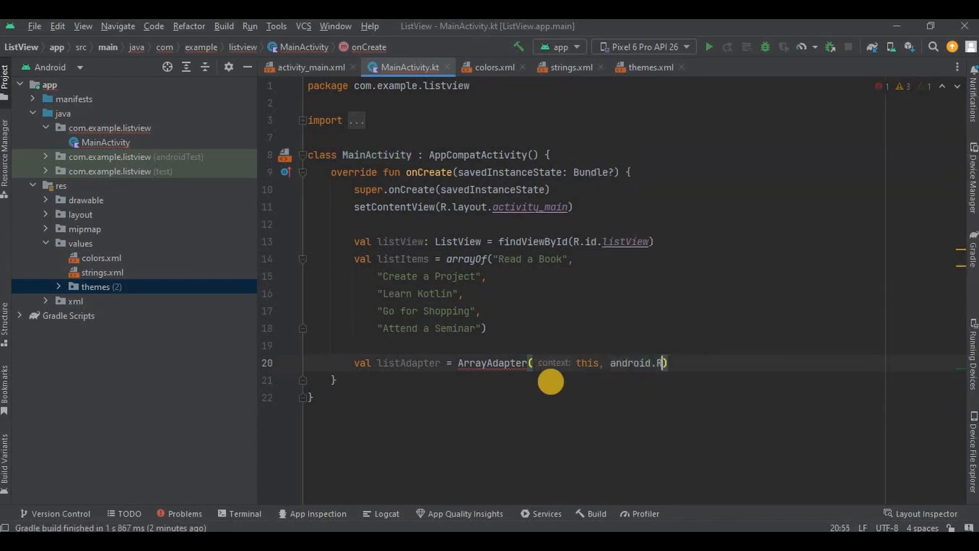
text(.layout.simple_list_item_1)
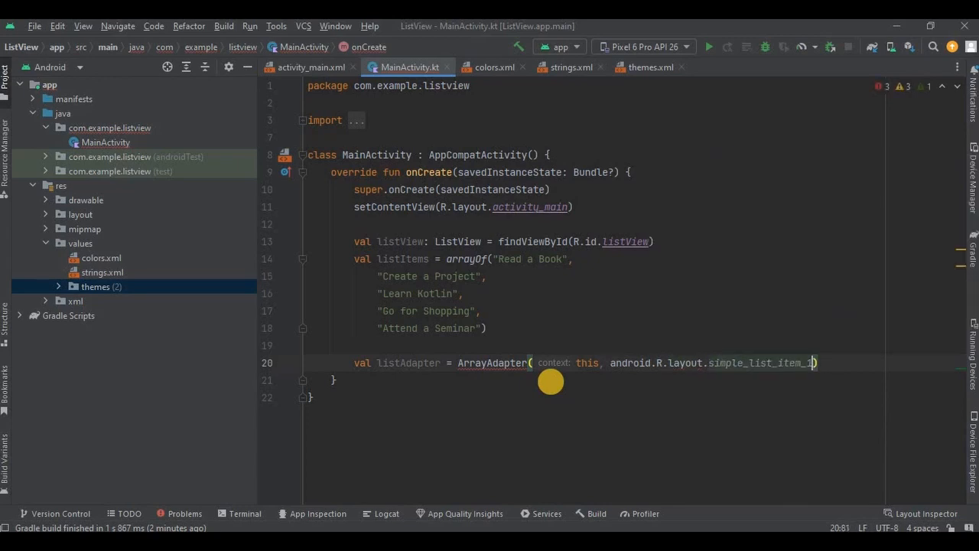
text(,)
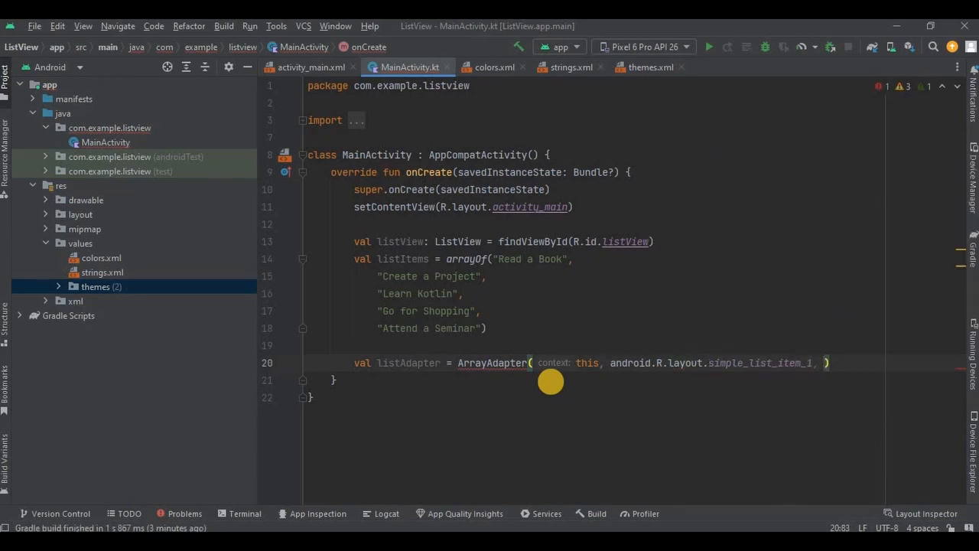
text(listItems)
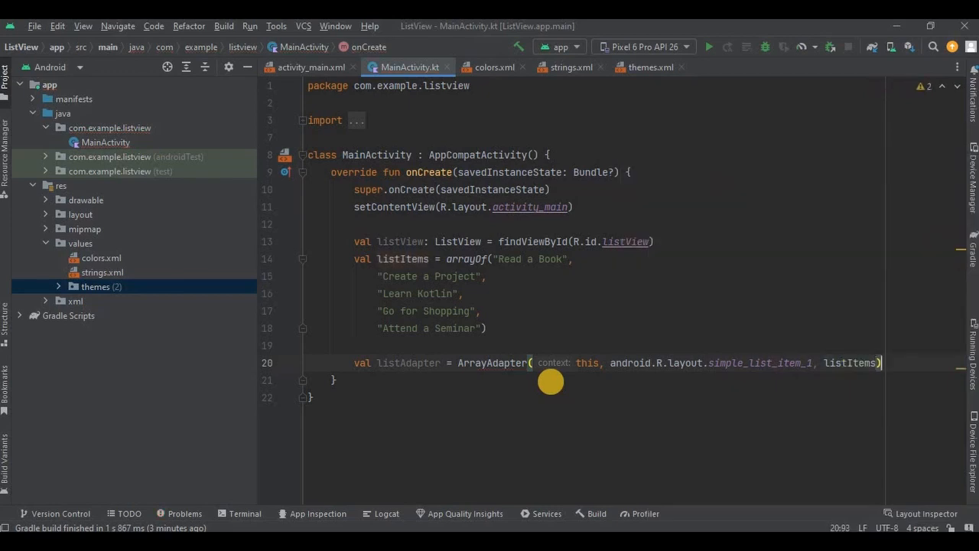
Assign listView.adapter = listAdapter
text(lis)
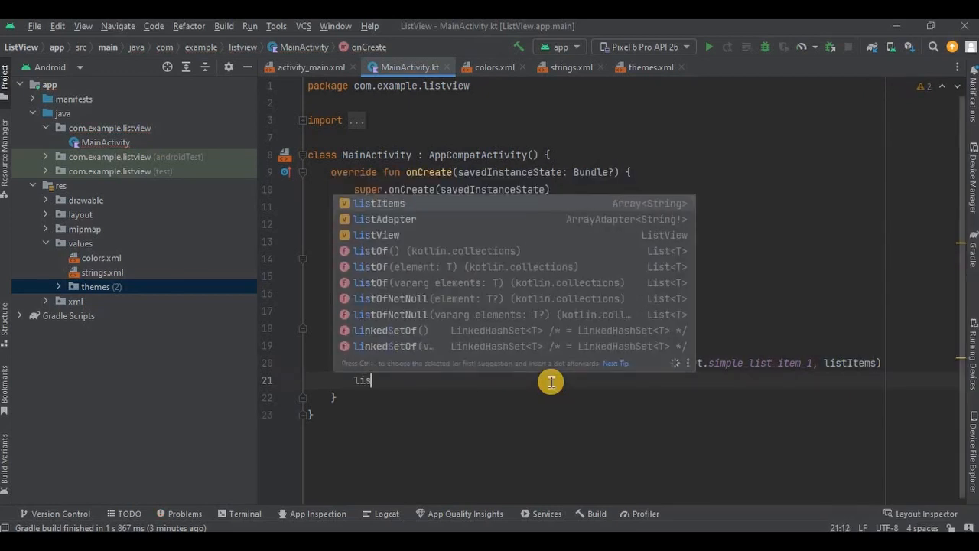
text(listView.adapter)
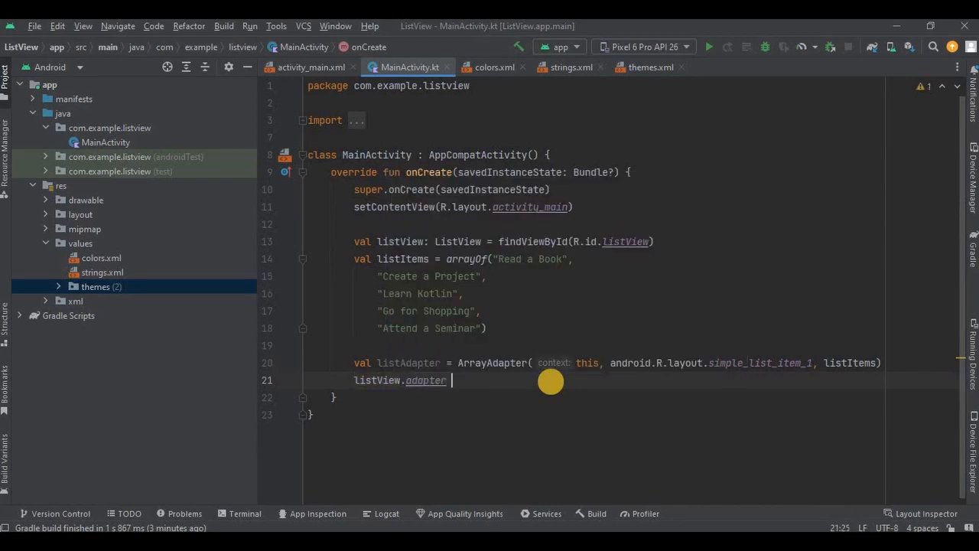
text(= listAdapter)
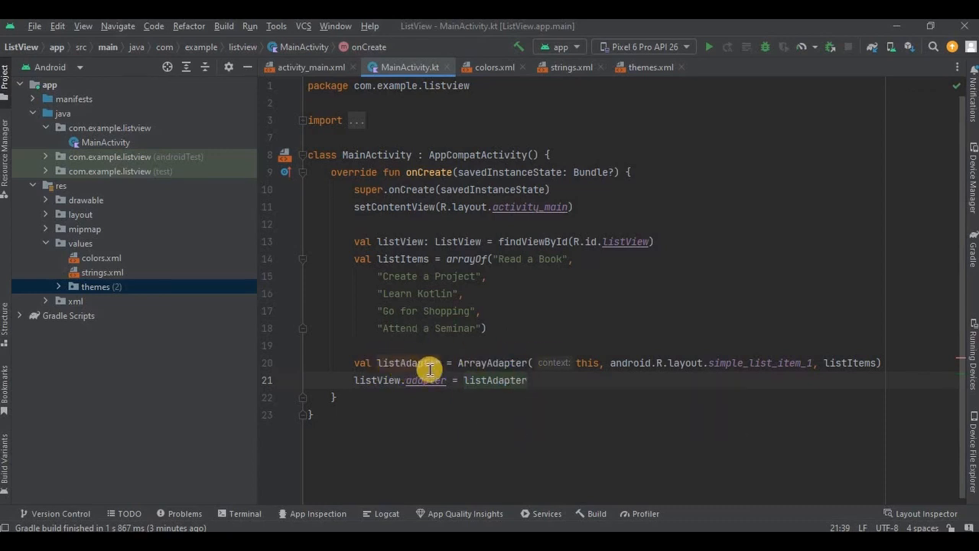
mouse_move(538, 362)
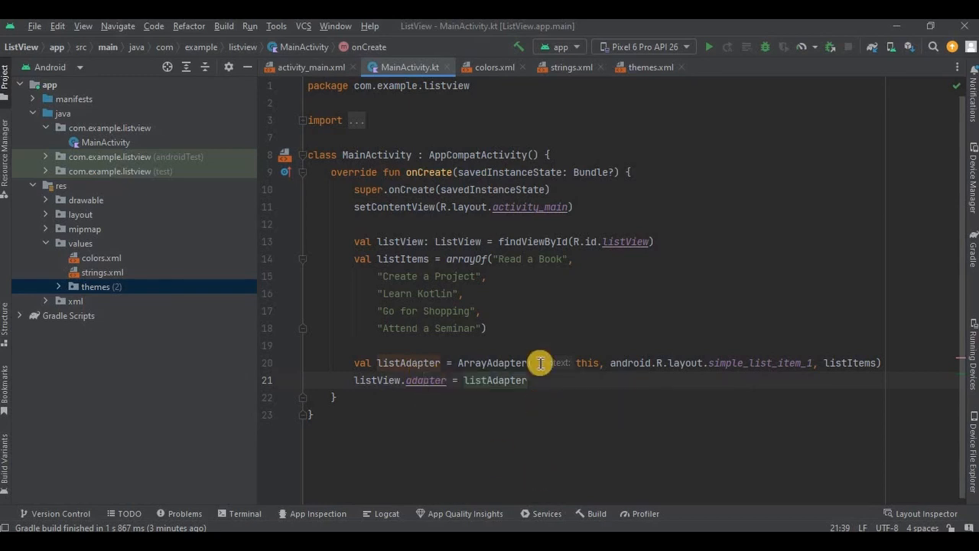
double_click(493, 362)
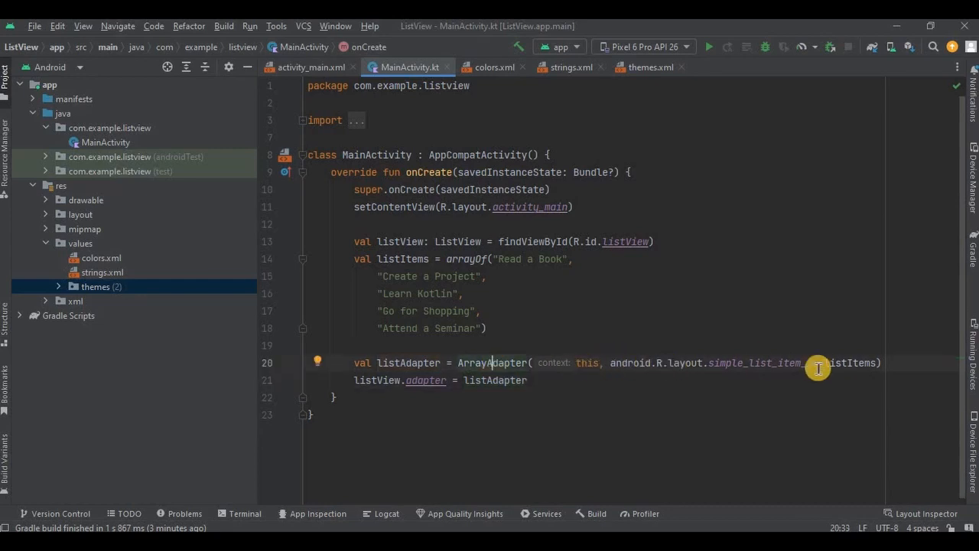
mouse_move(890, 362)
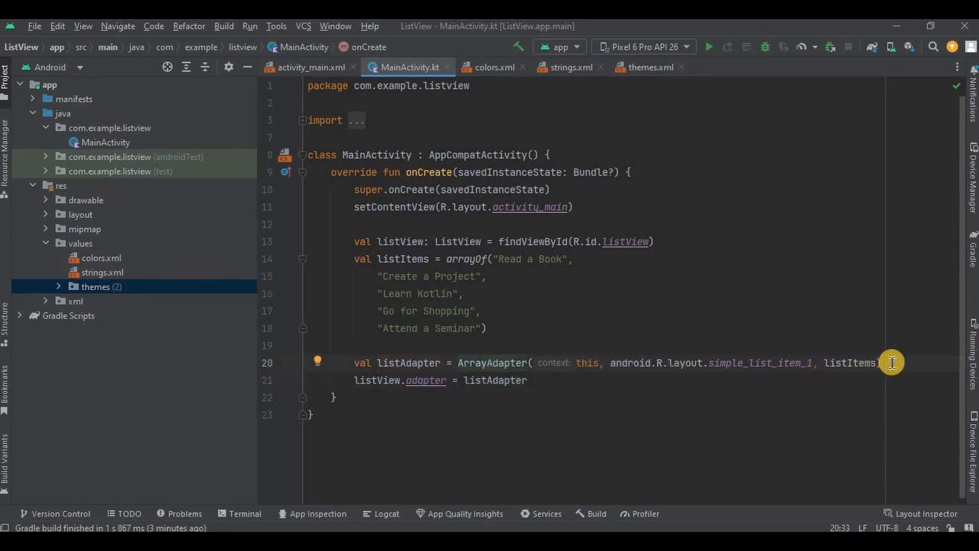
double_click(585, 362)
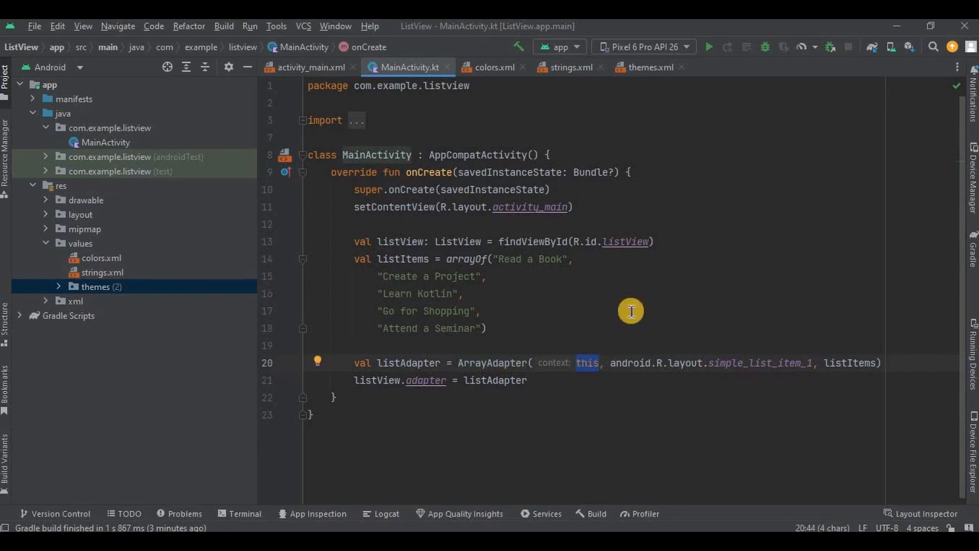
mouse_move(694, 376)
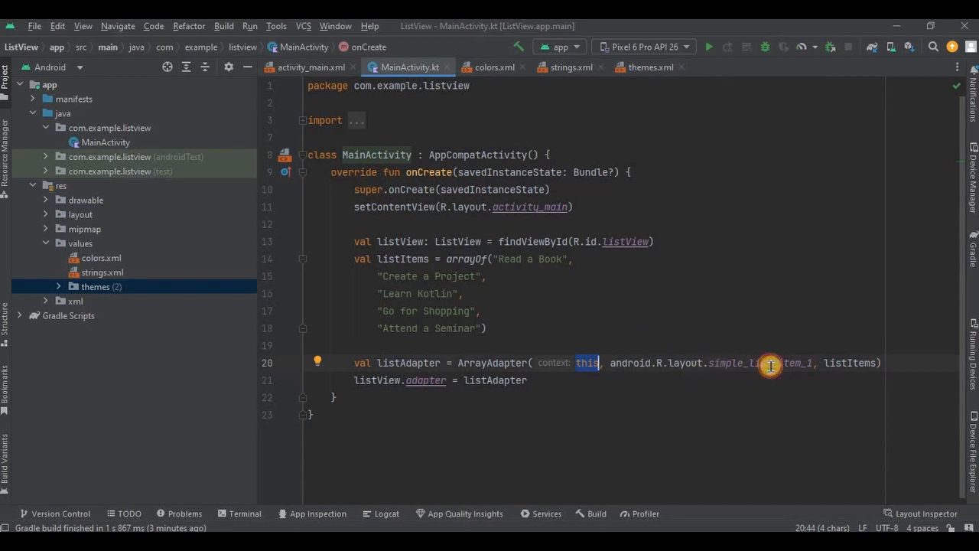
double_click(759, 362)
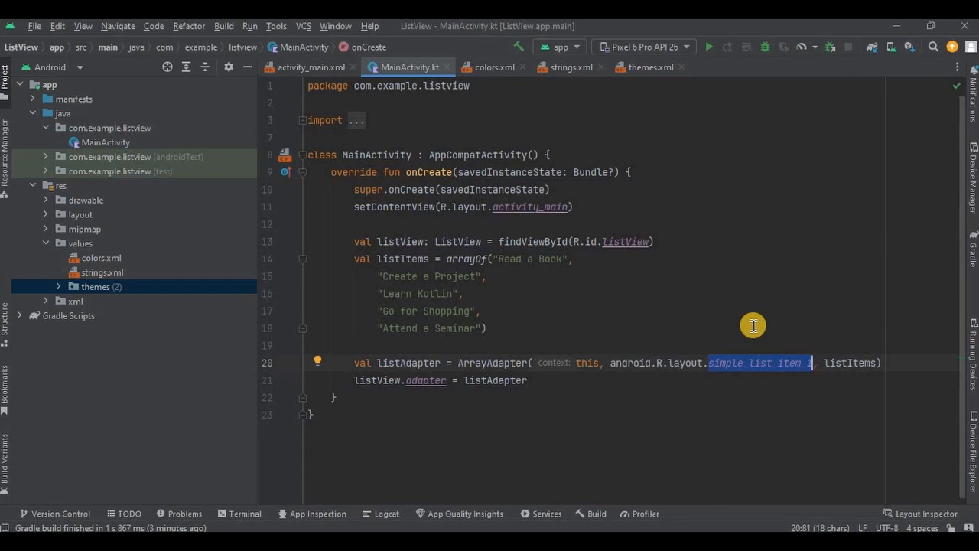
mouse_move(780, 390)
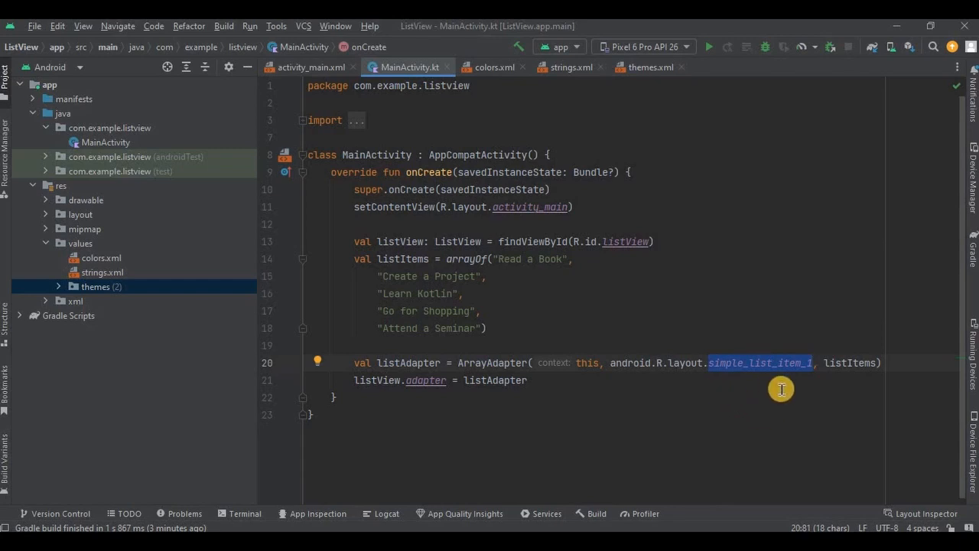
click(842, 361)
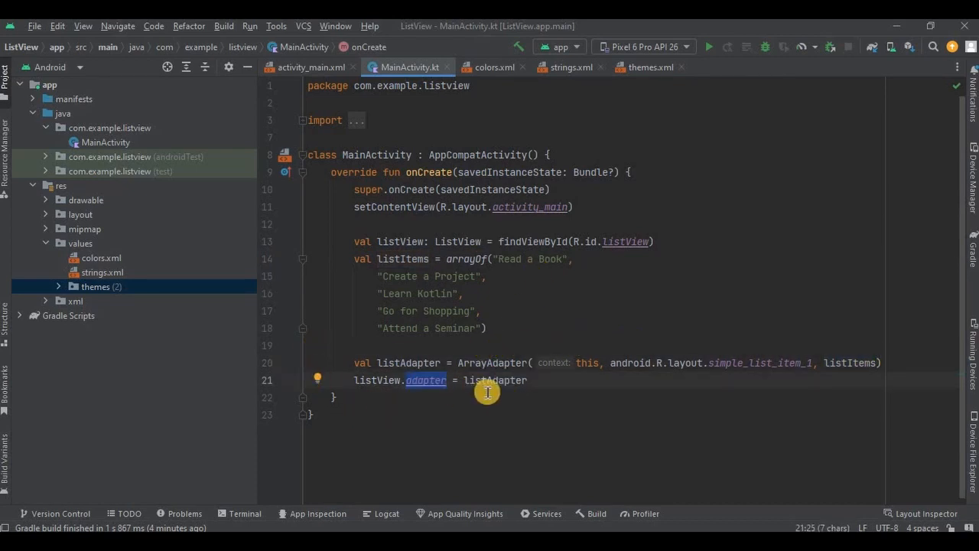
mouse_move(544, 386)
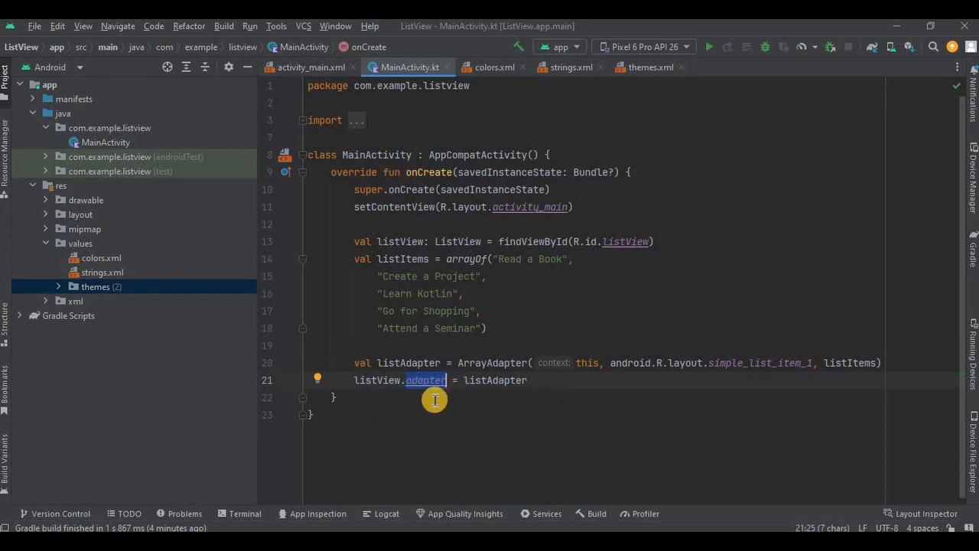
mouse_move(410, 419)
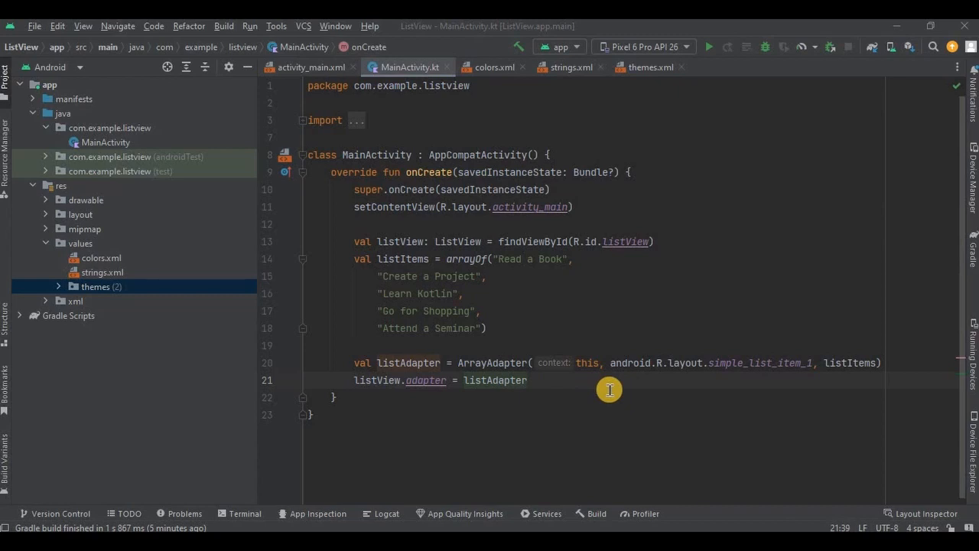
mouse_move(584, 404)
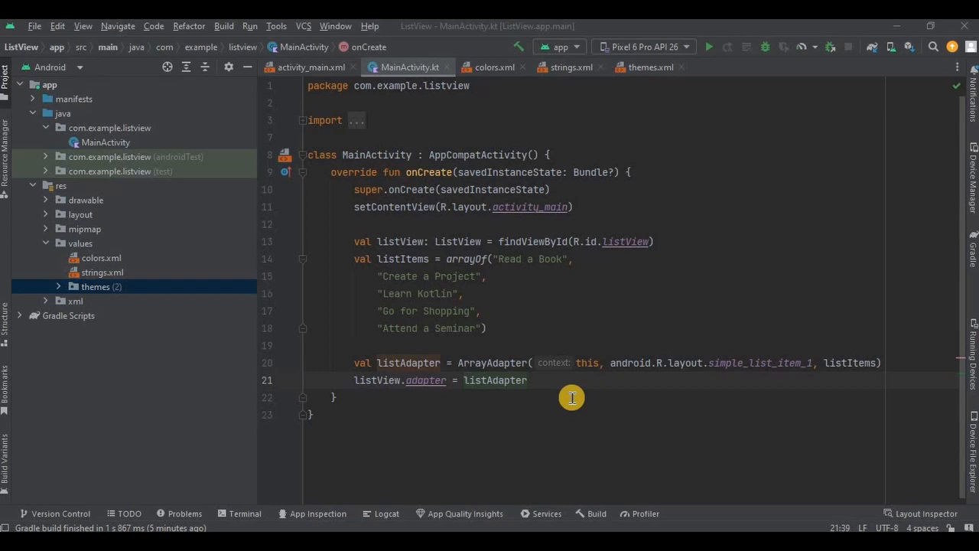
Add listView.setOnItemClickListener with lambda parameters parent, view, position, id
text(lis)
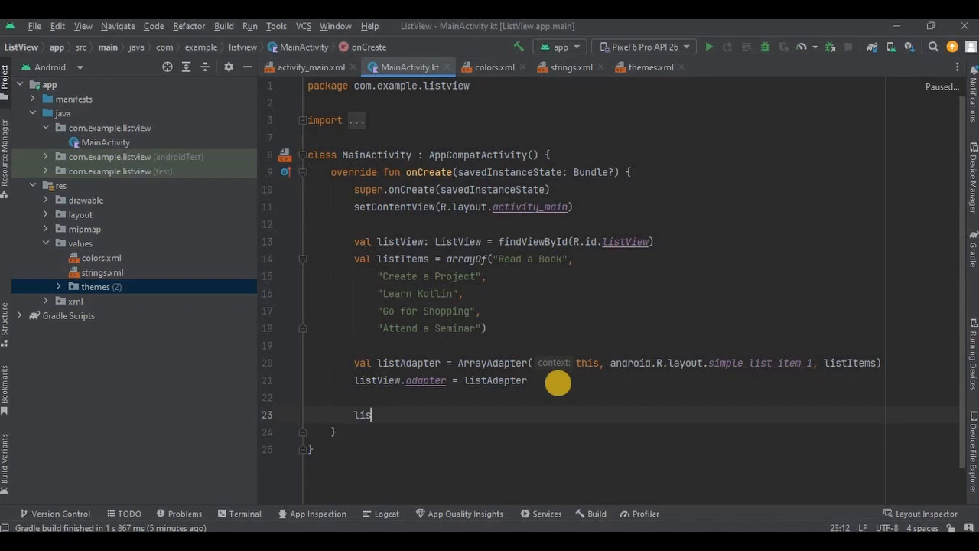
text(tView.set)
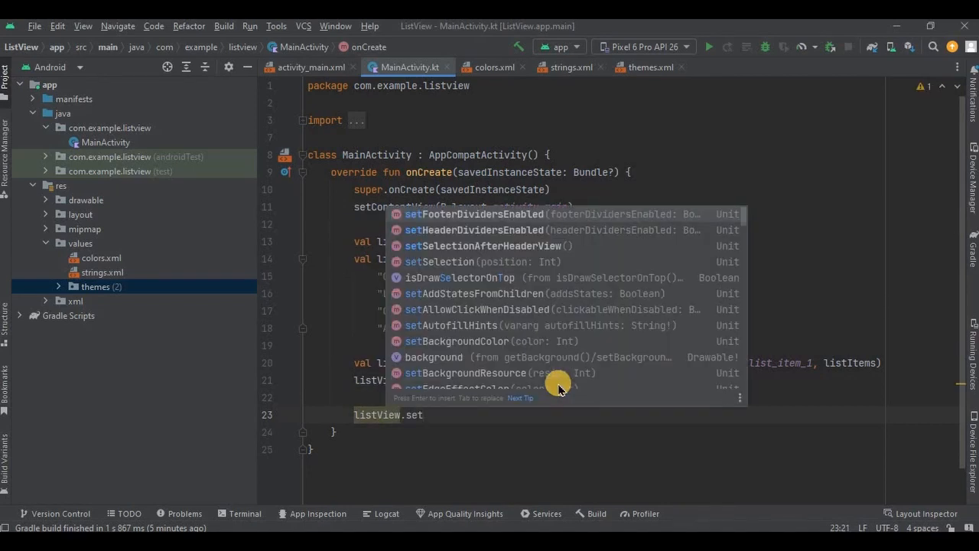
text(OnItemClickListener { adapterView, view, i, l ->)
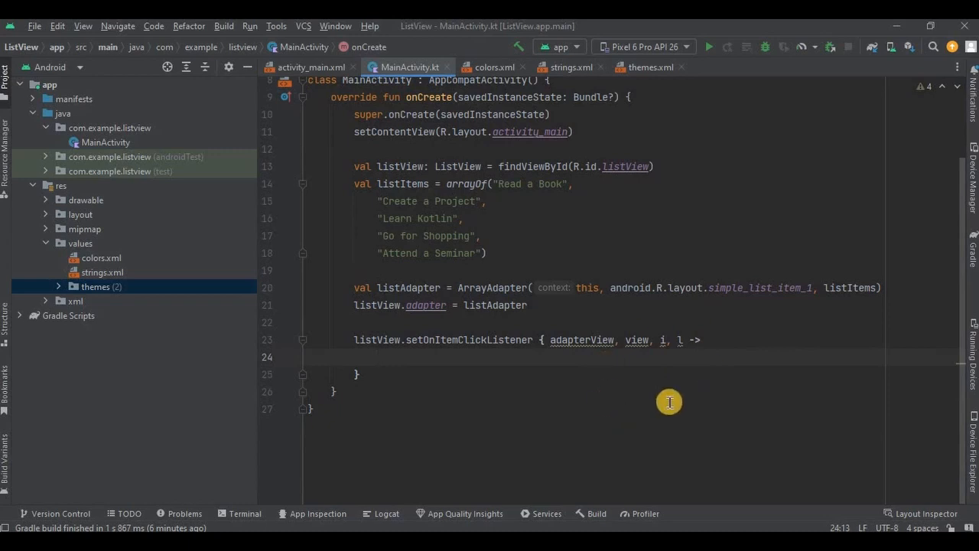
mouse_move(595, 341)
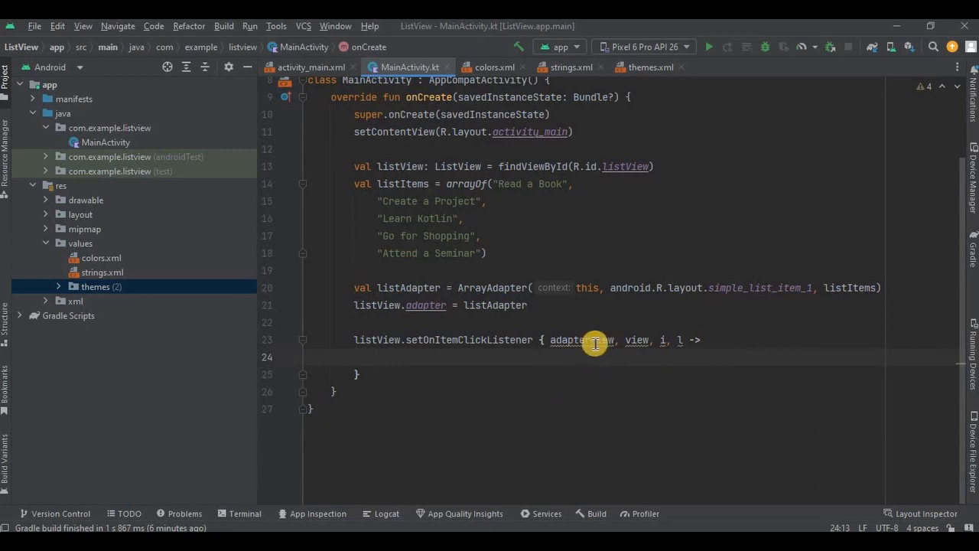
text(paren)
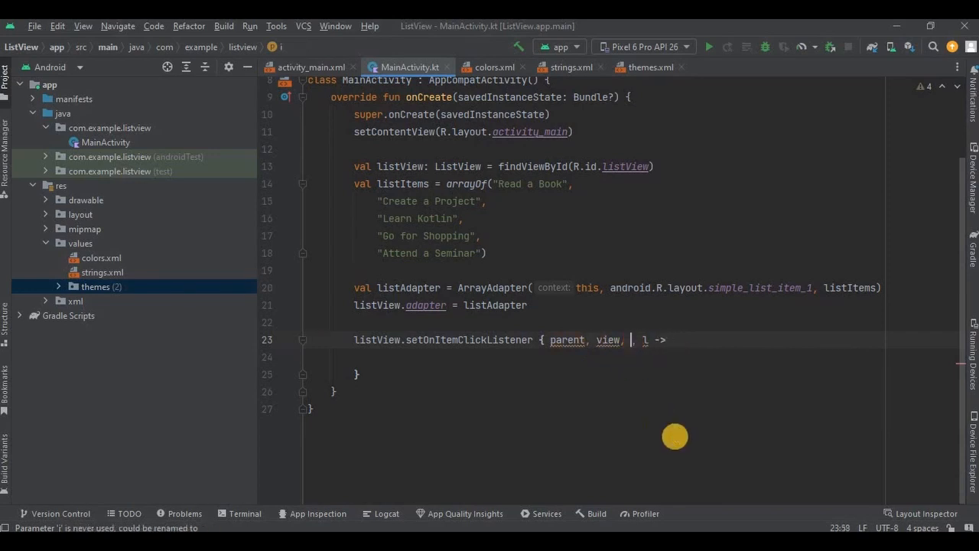
text(position)
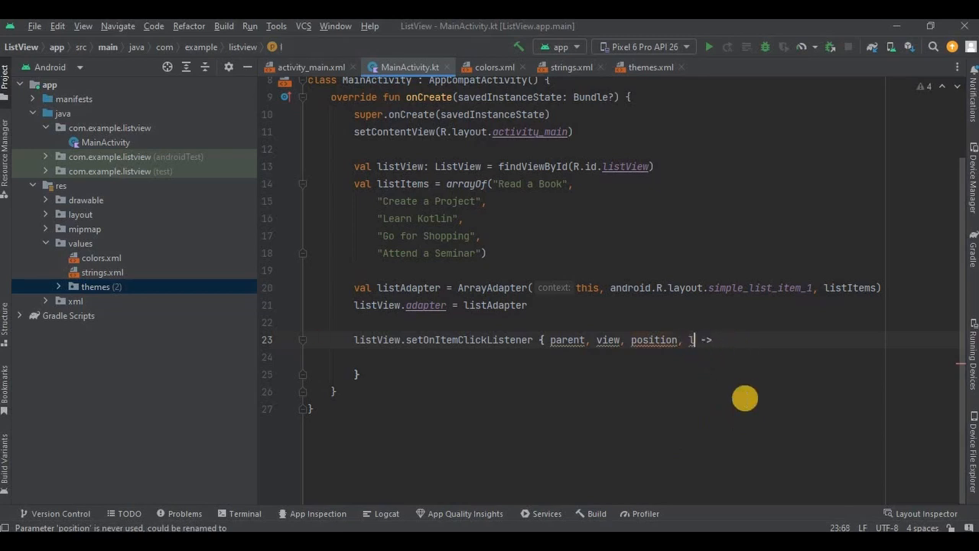
text(d)
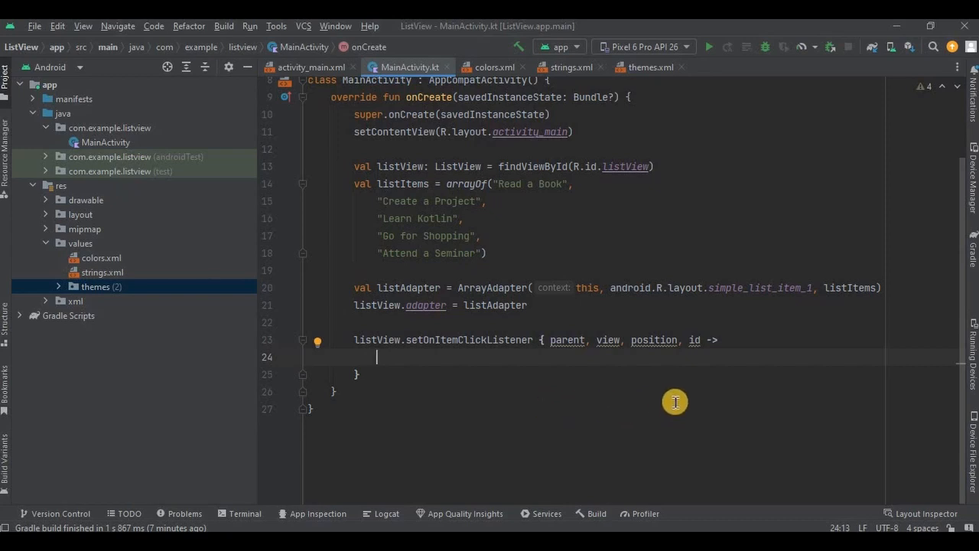
mouse_move(618, 387)
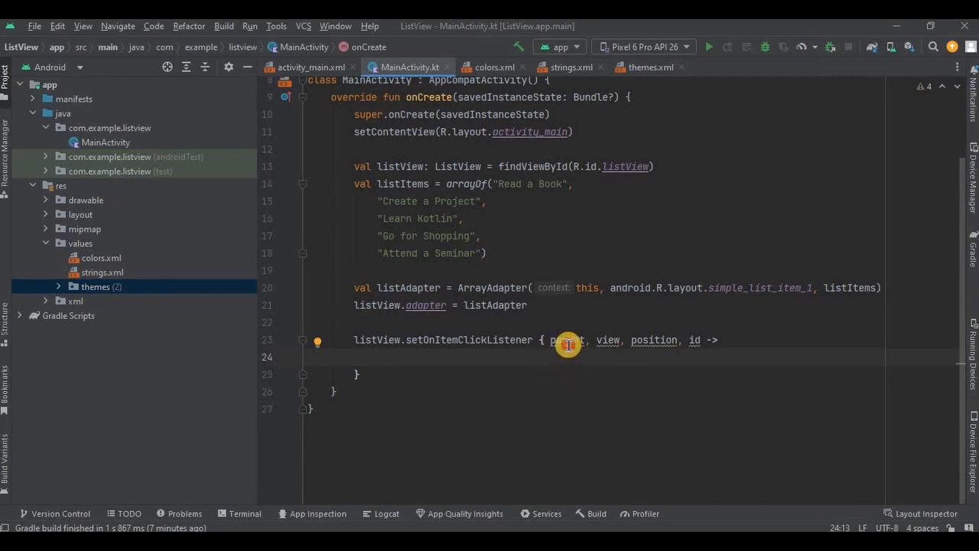
Review the parent and position parameters and place the cursor in the listener body
double_click(567, 339)
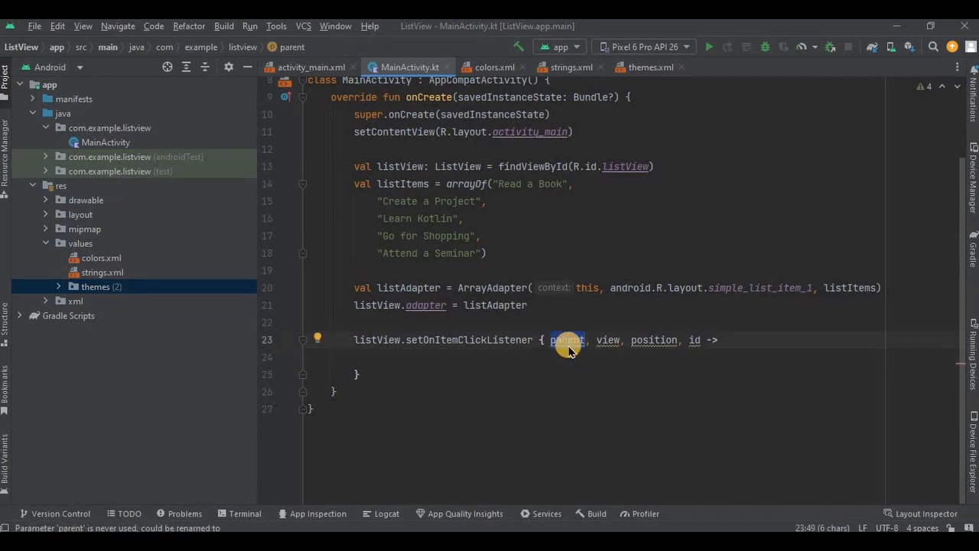
double_click(655, 340)
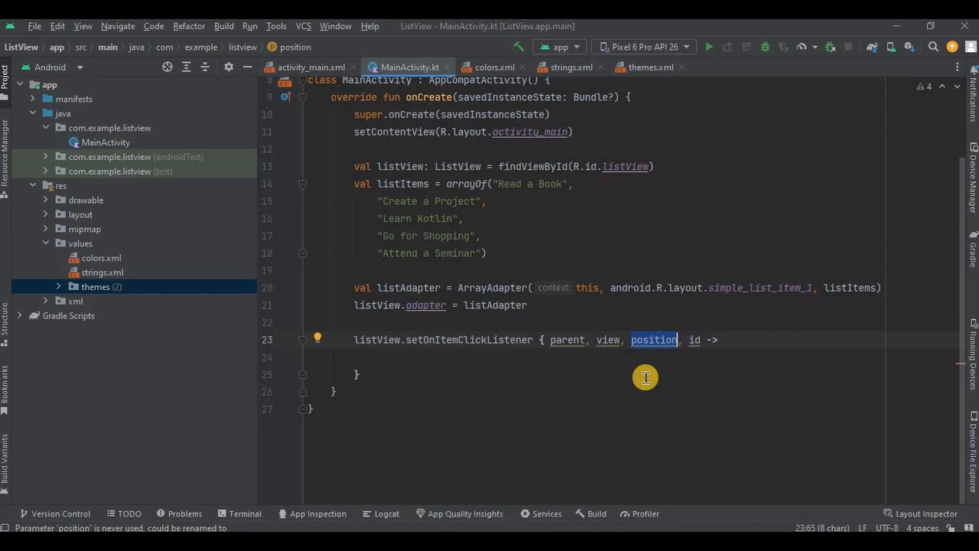
mouse_move(651, 376)
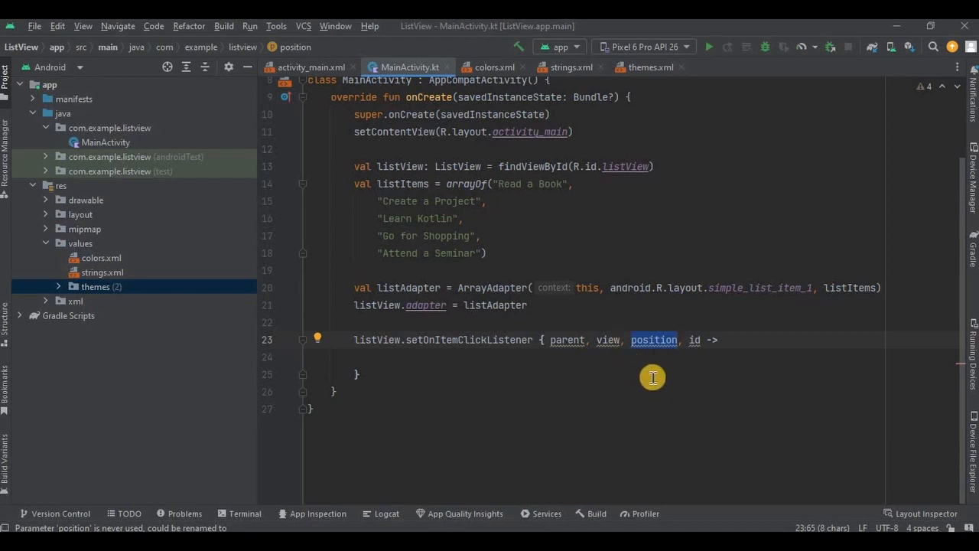
click(517, 357)
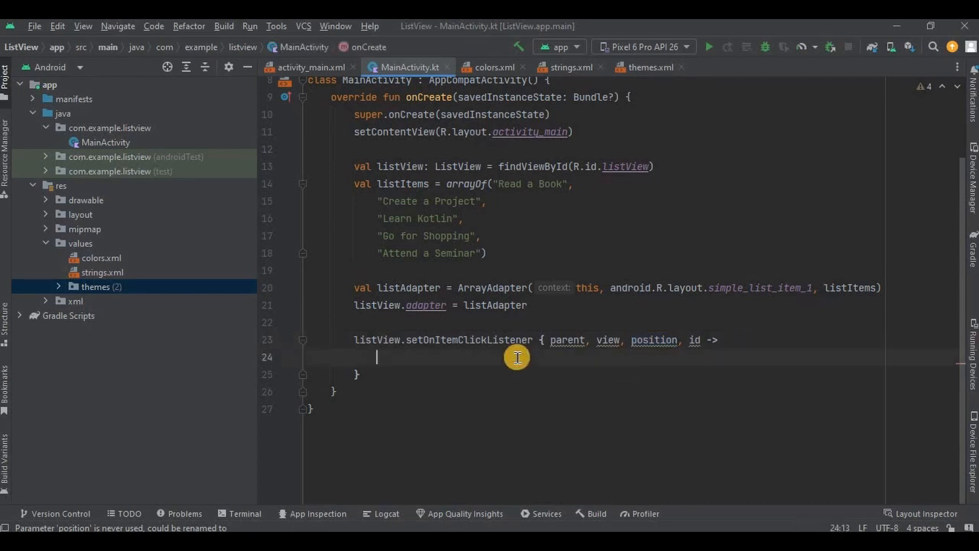
Declare val selectedItem = parent.getItemAtPosition(position) as String
text(val sele)
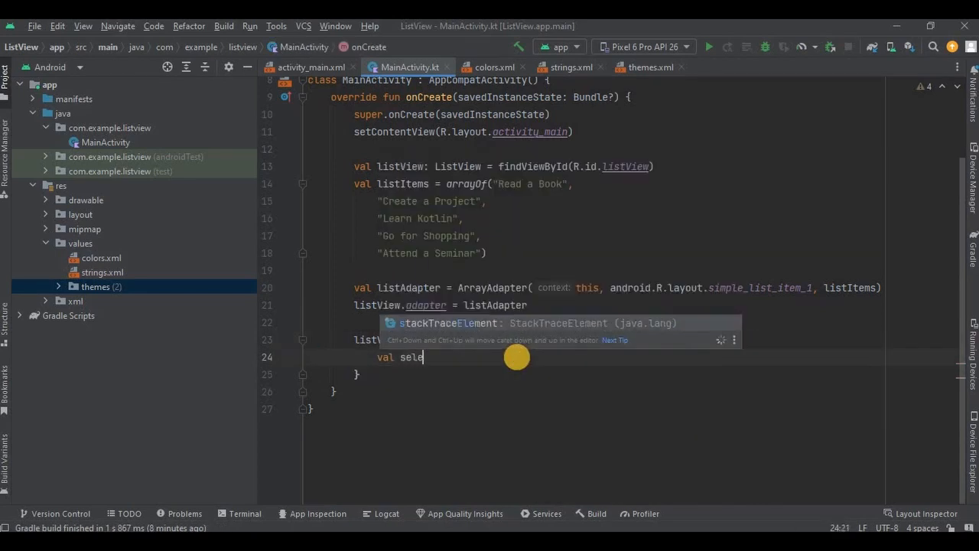
text(ctedItem = par)
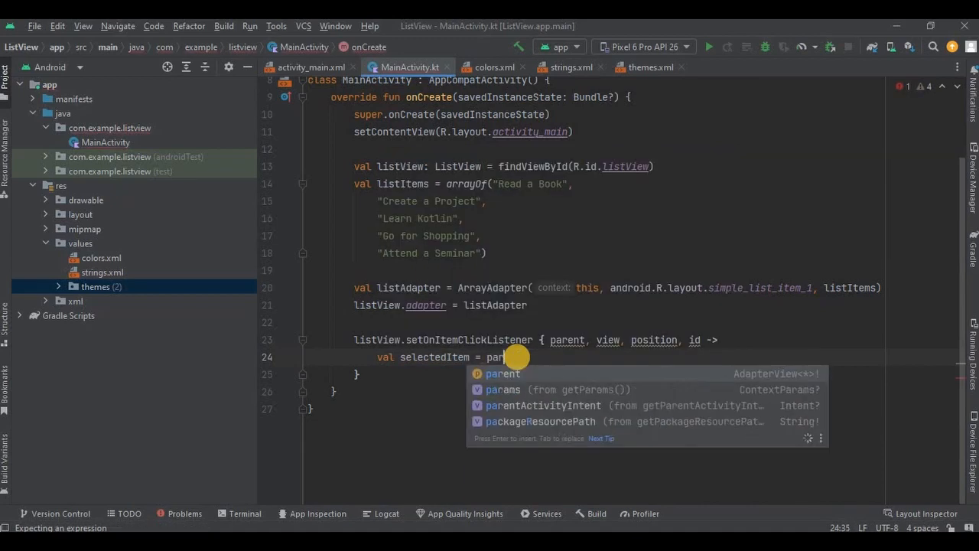
text(.getItemAtPosition(p)
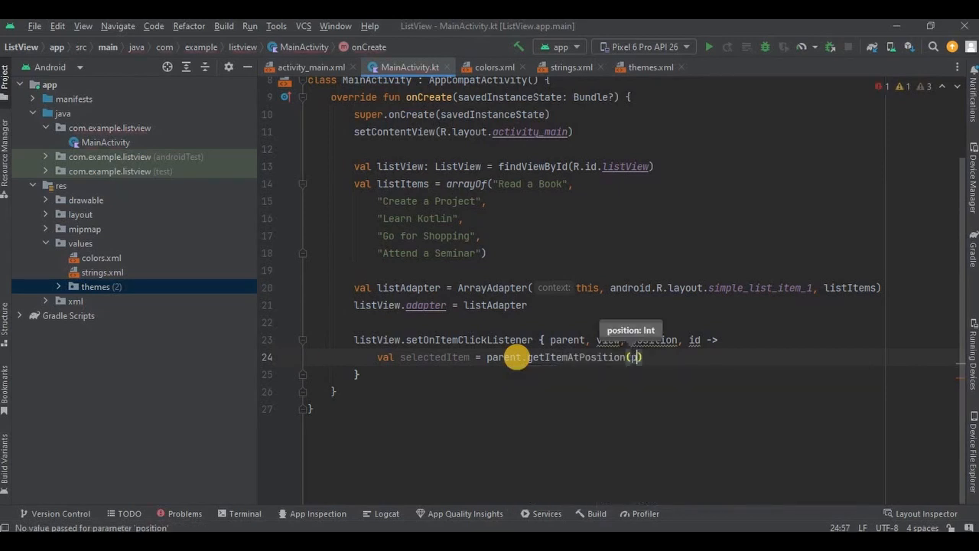
text(osition) as String)
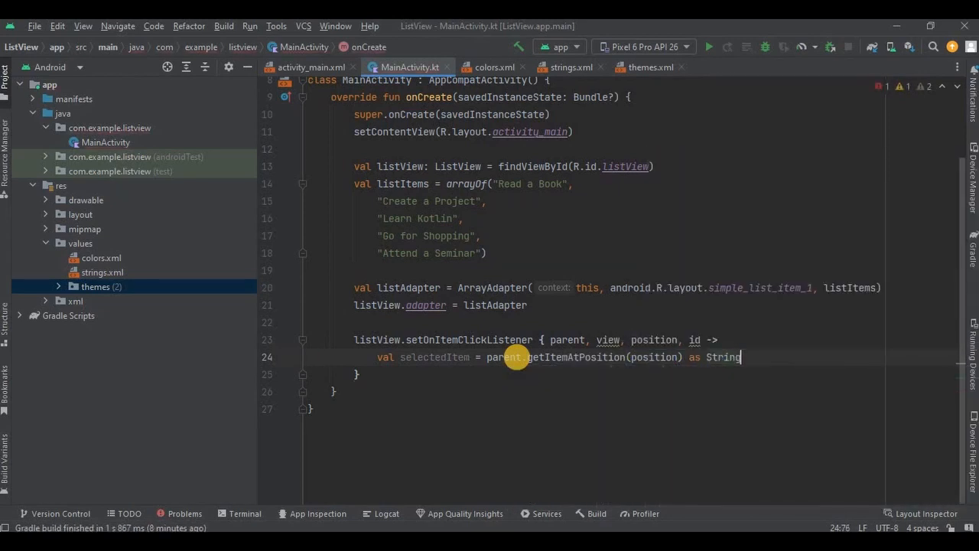
Show Toast.makeText(this, "You have clicked on: $selectedItem", Toast.LENGTH_SHORT).show()
text(Toast.)
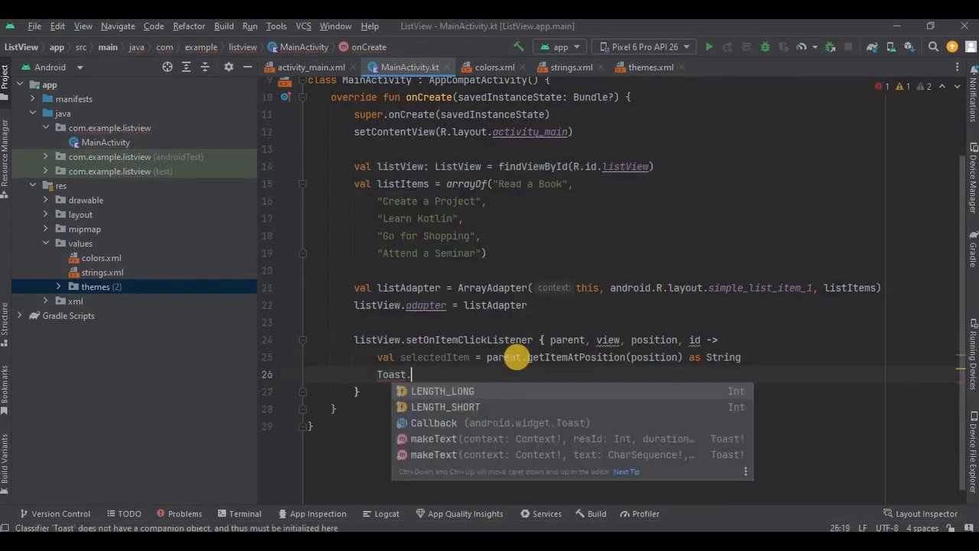
text(makeText(this)
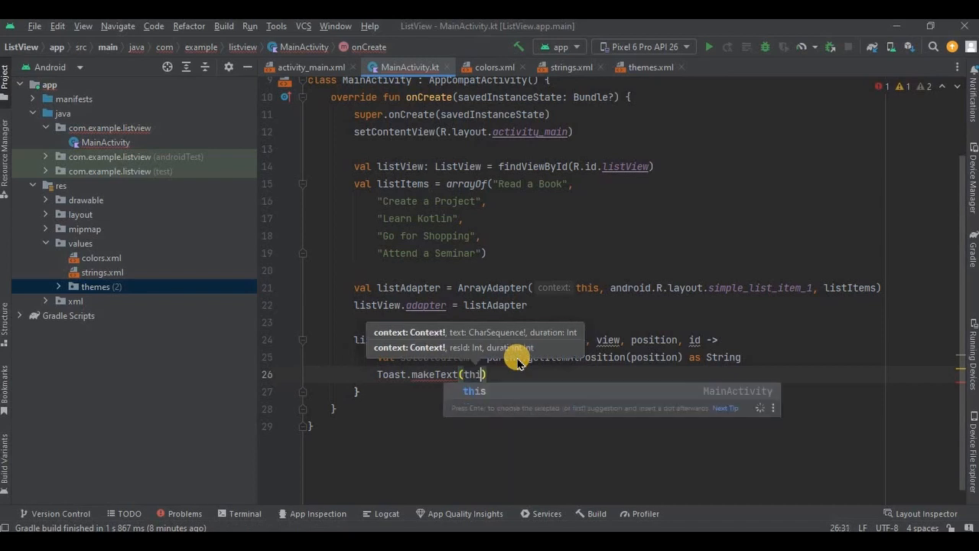
key(Enter)
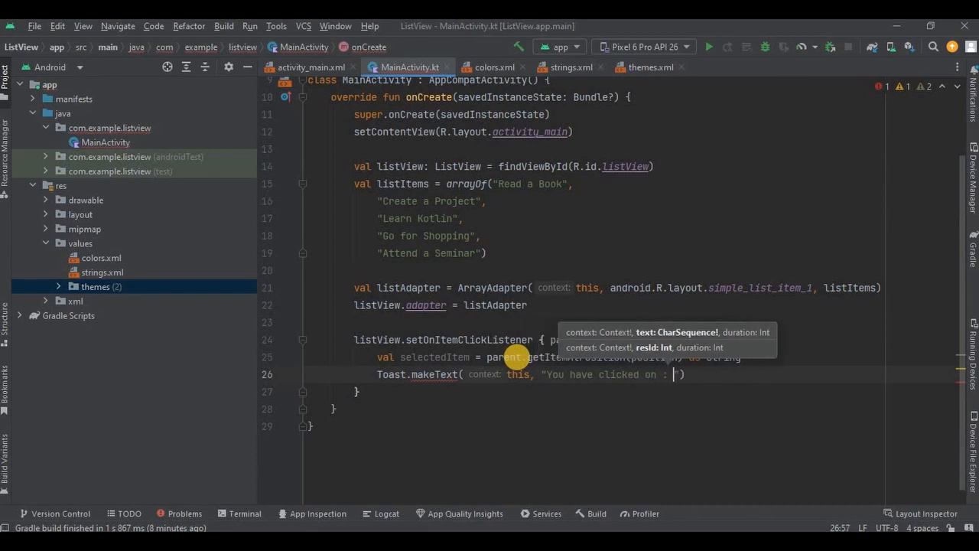
key(Backspace)
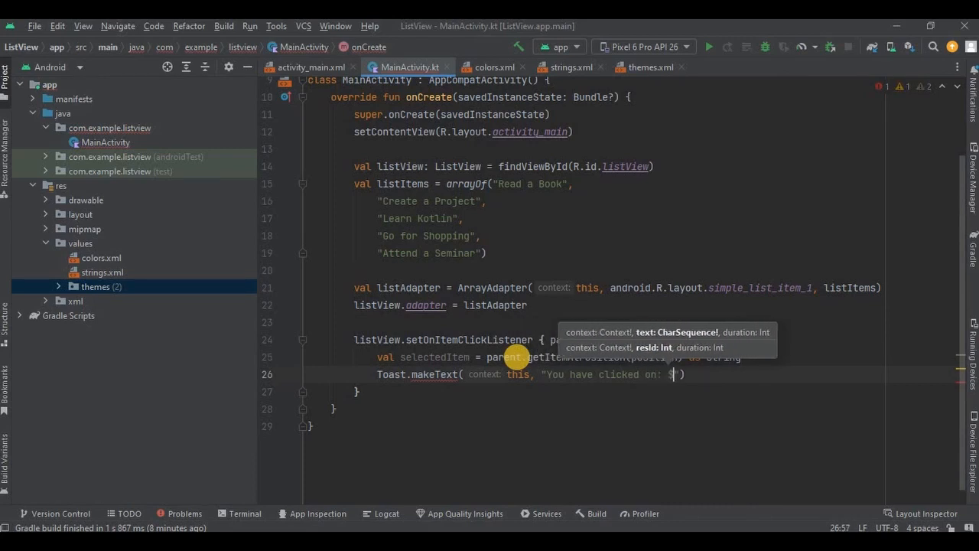
text(s)
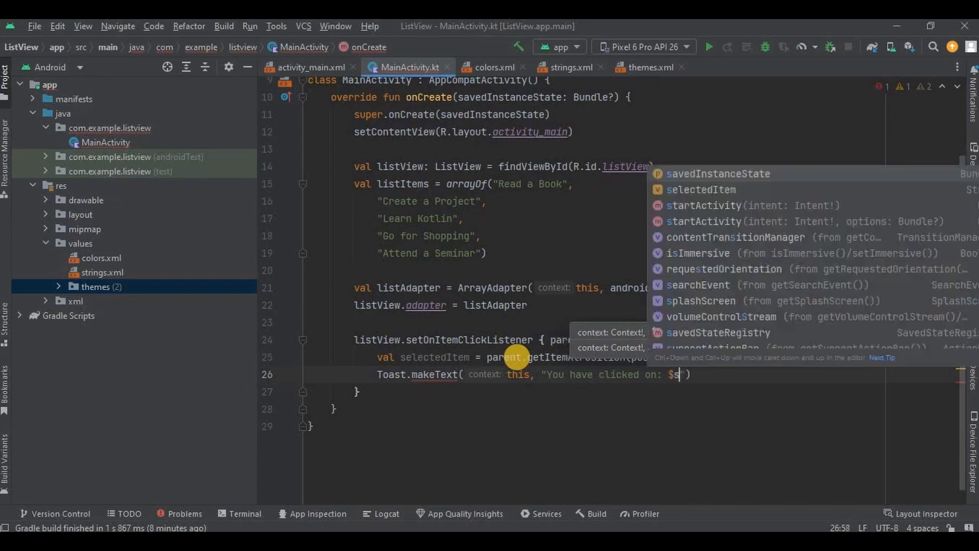
text(electedItem)
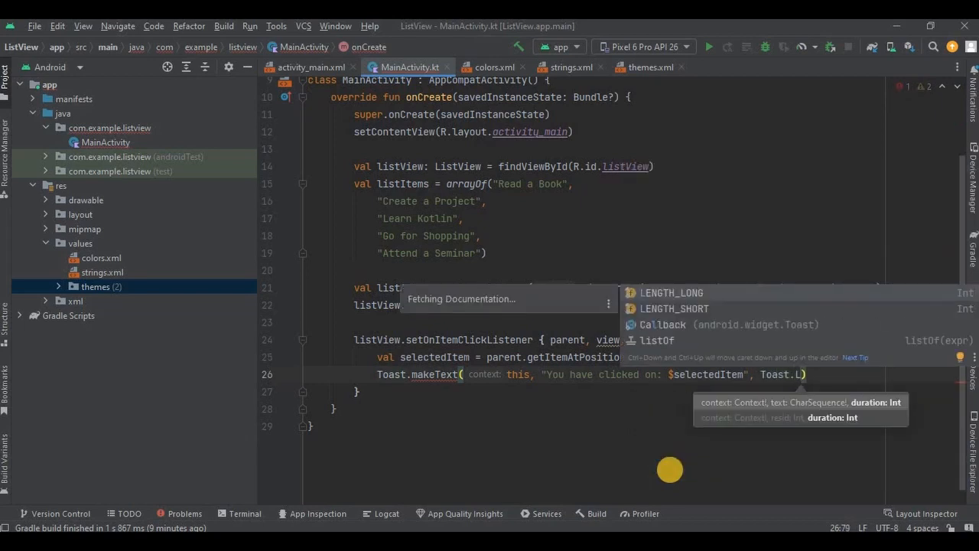
text(ENGTH_SHORT).)
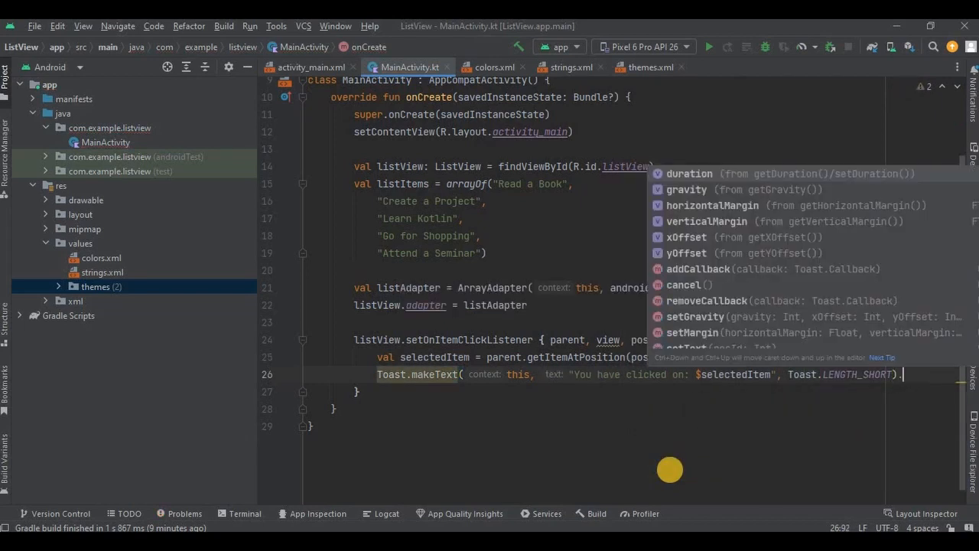
text(show())
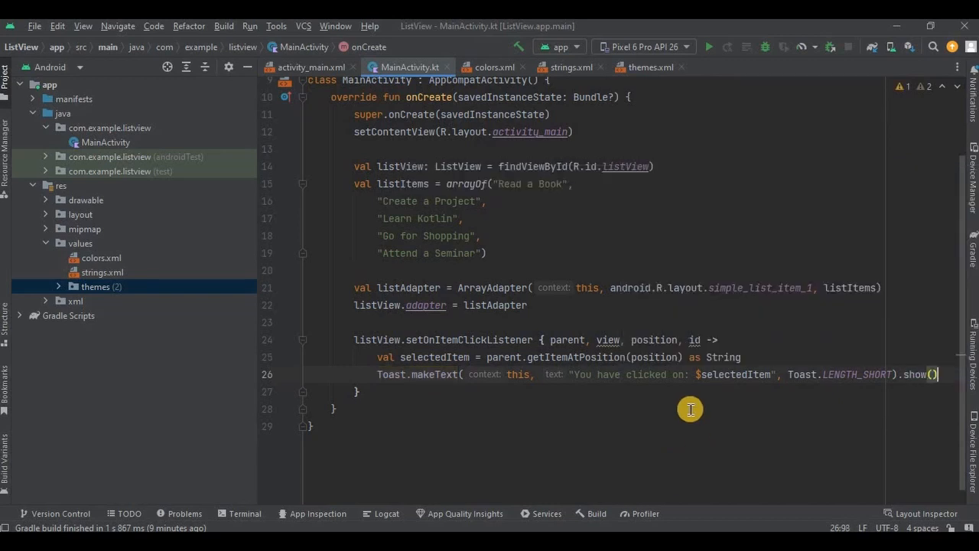
mouse_move(621, 346)
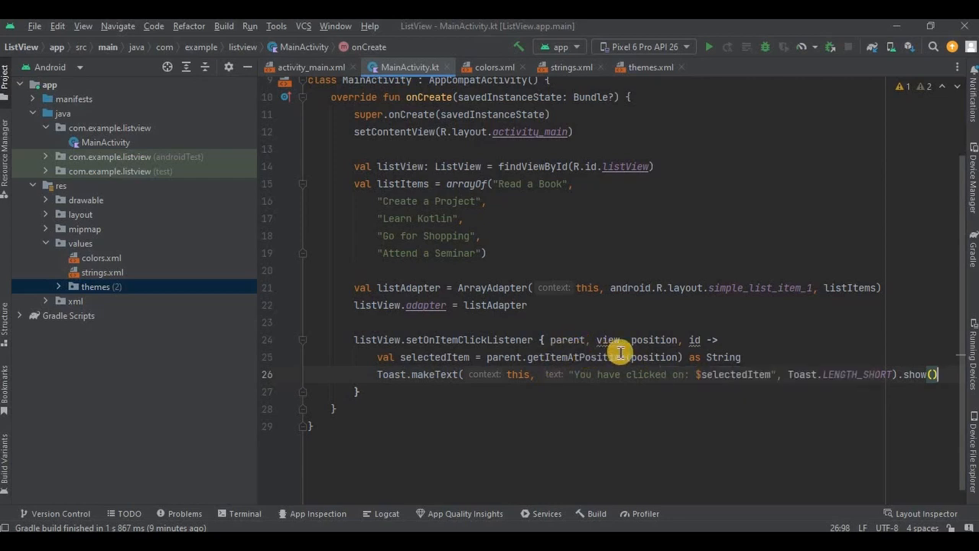
mouse_move(442, 358)
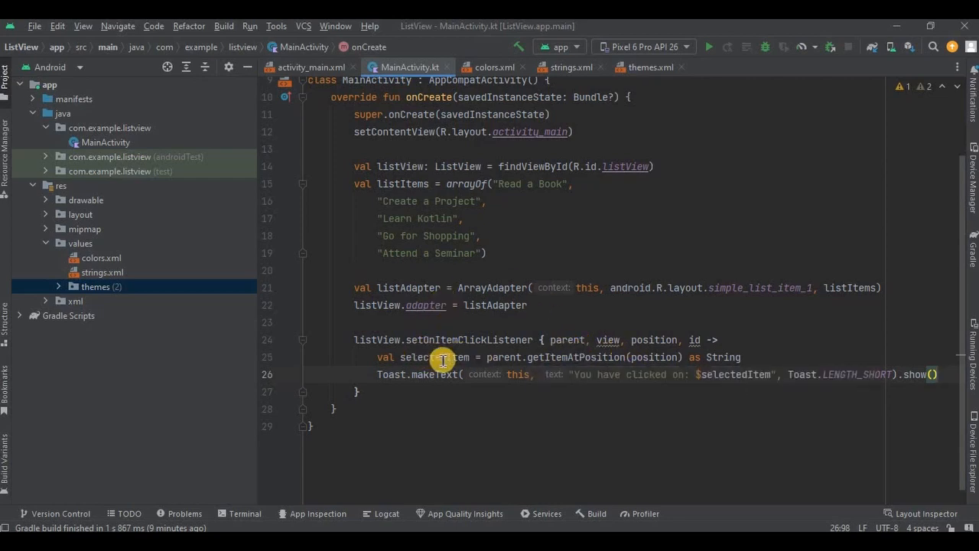
mouse_move(771, 367)
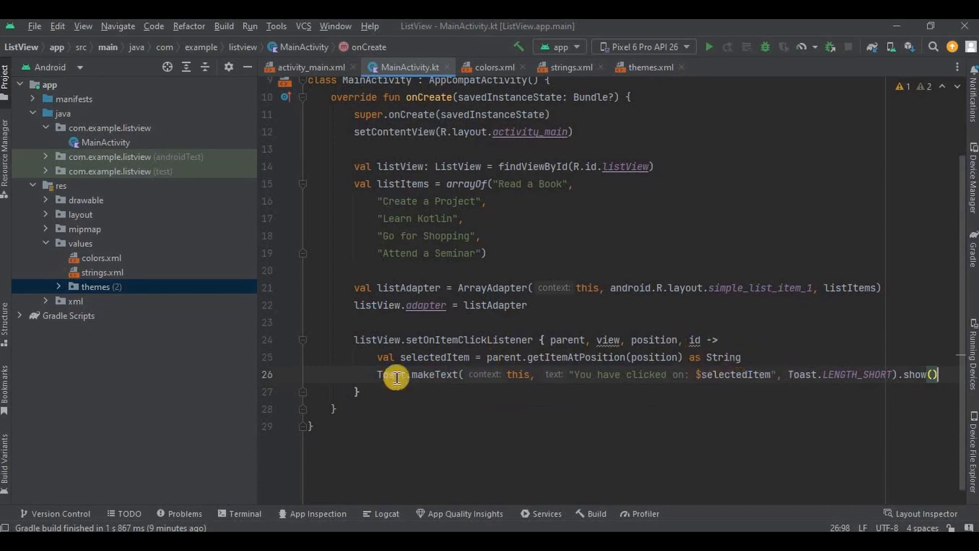
mouse_move(650, 382)
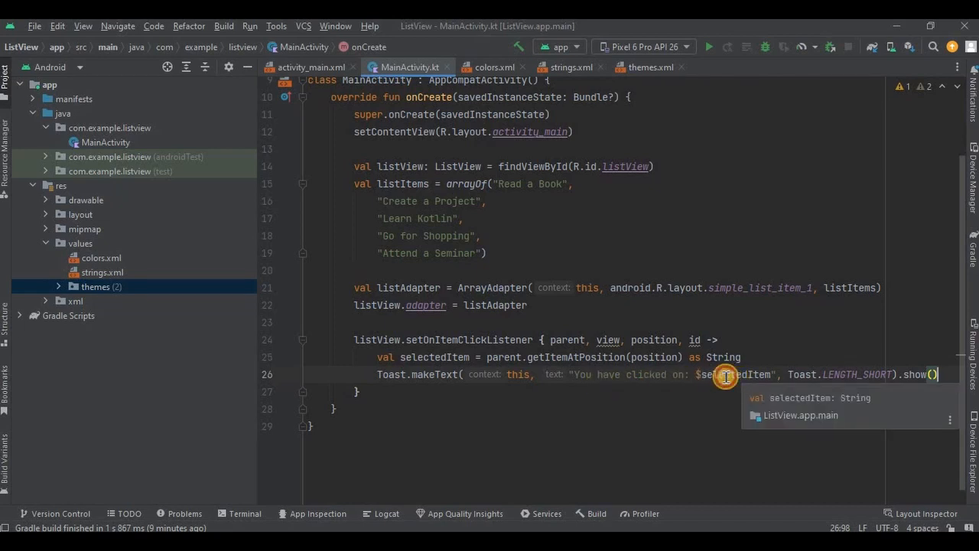
click(627, 444)
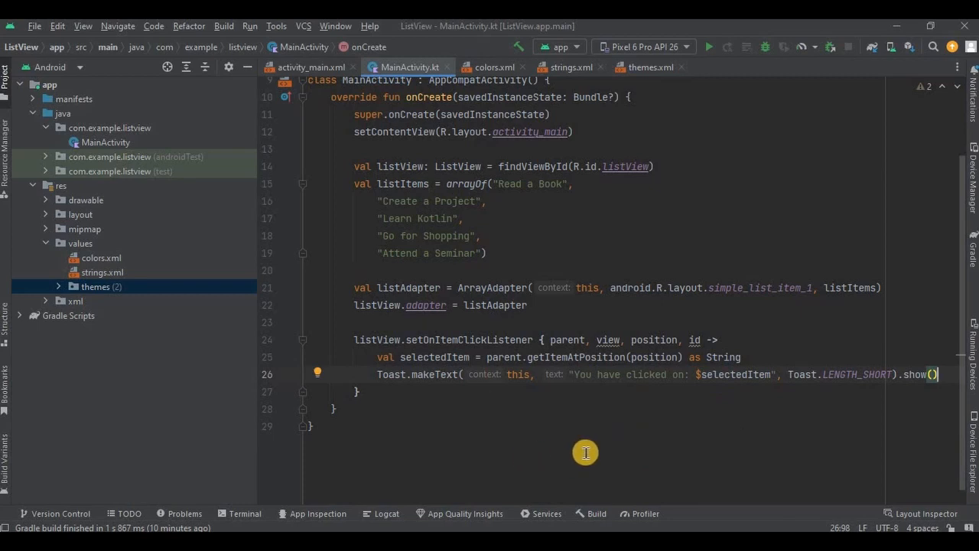
mouse_move(587, 453)
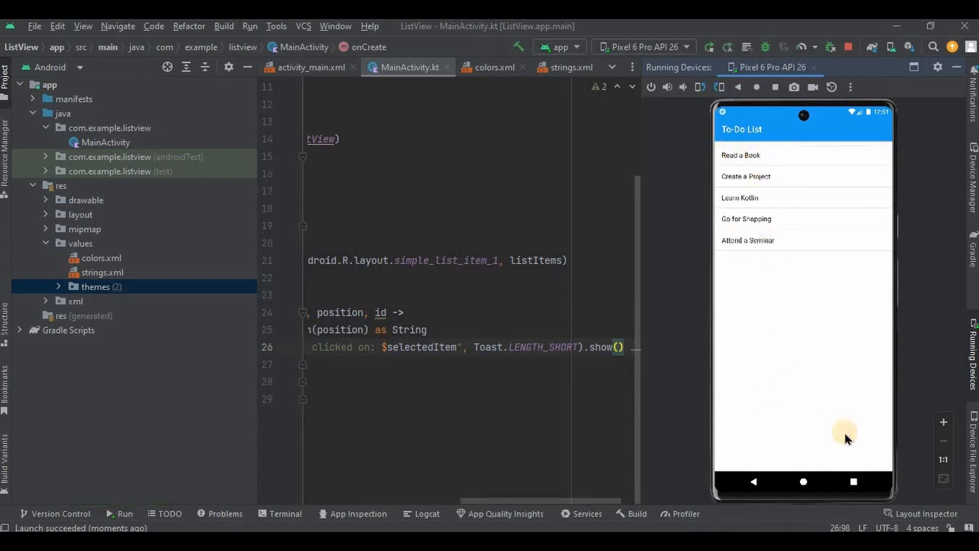
mouse_move(777, 391)
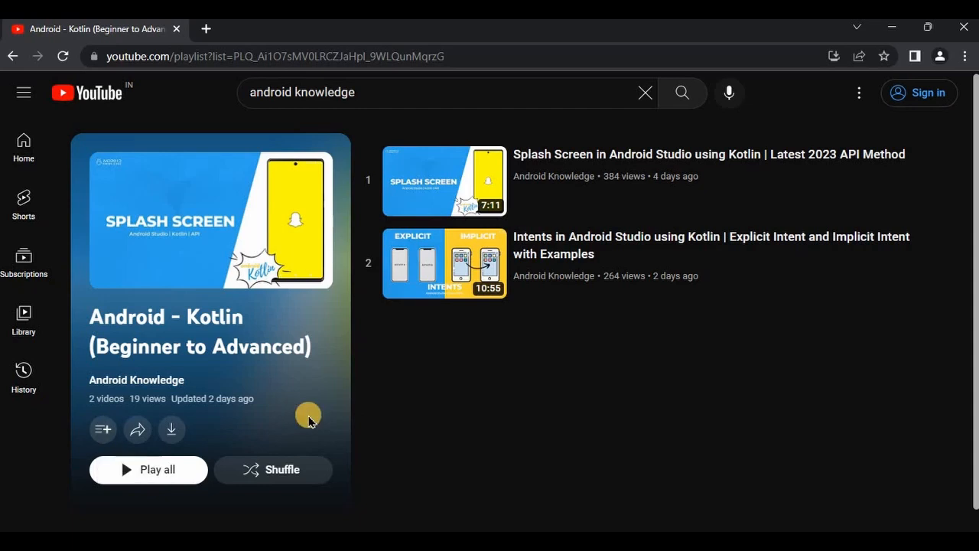
mouse_move(556, 357)
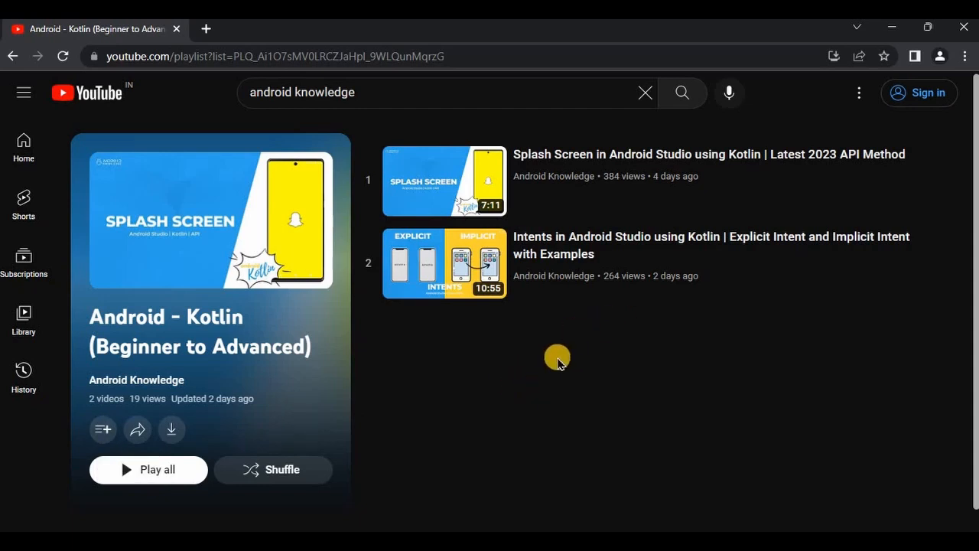
mouse_move(590, 385)
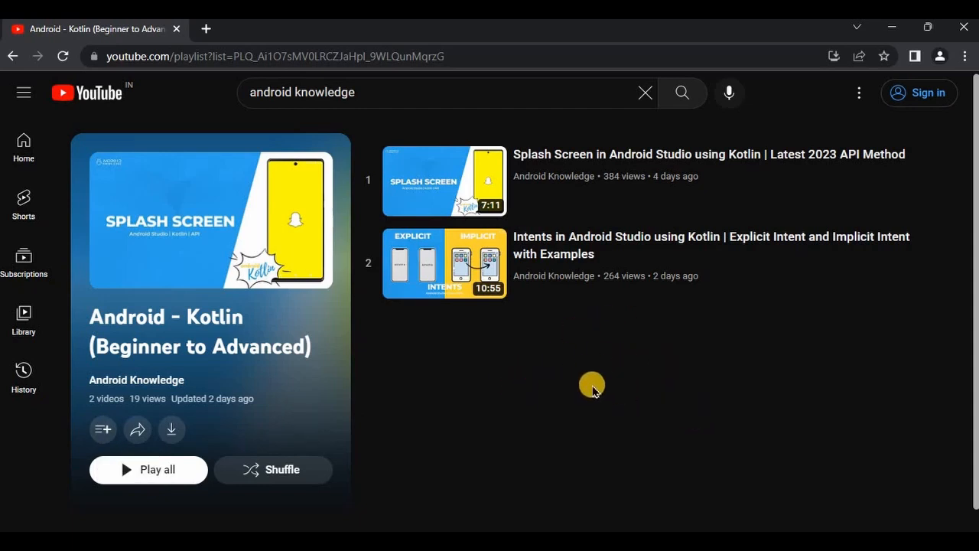
mouse_move(737, 364)
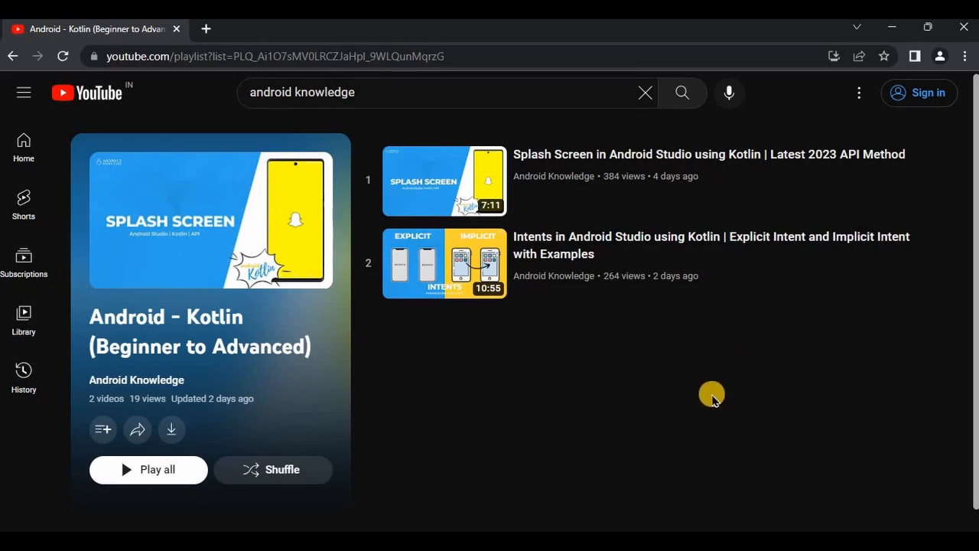
mouse_move(650, 349)
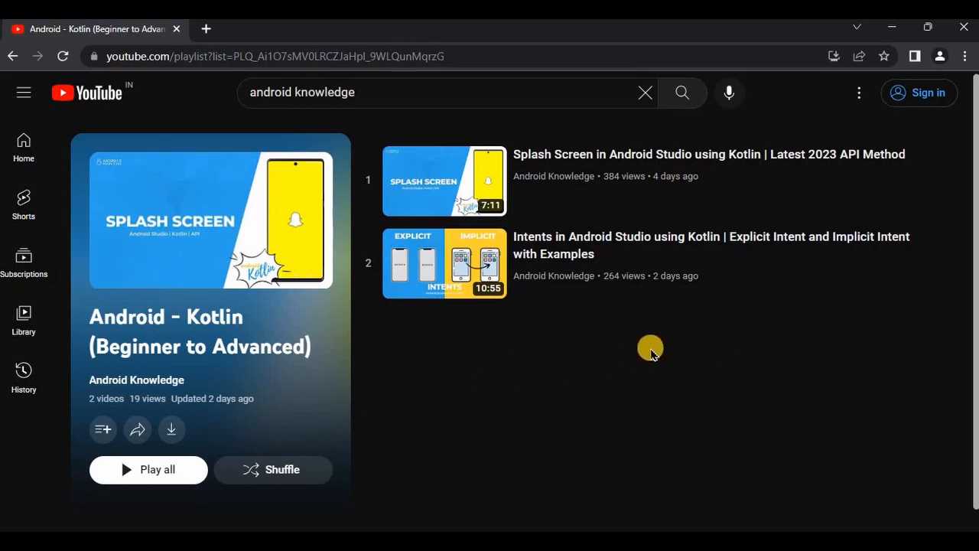
mouse_move(588, 407)
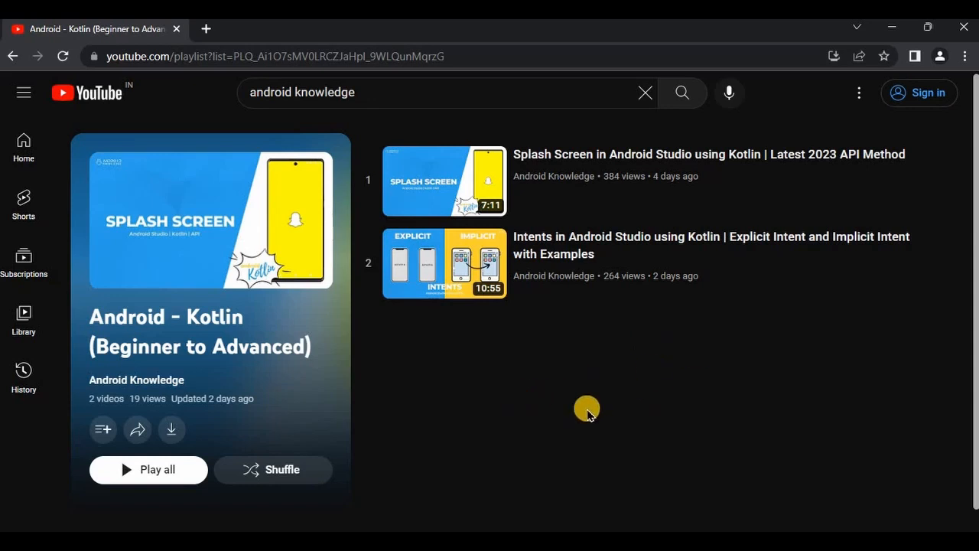
mouse_move(621, 425)
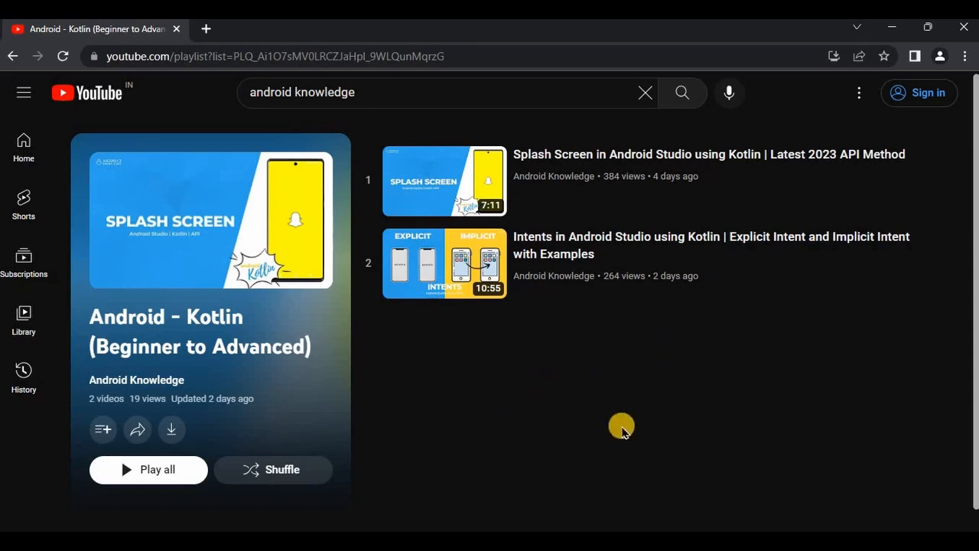
mouse_move(517, 346)
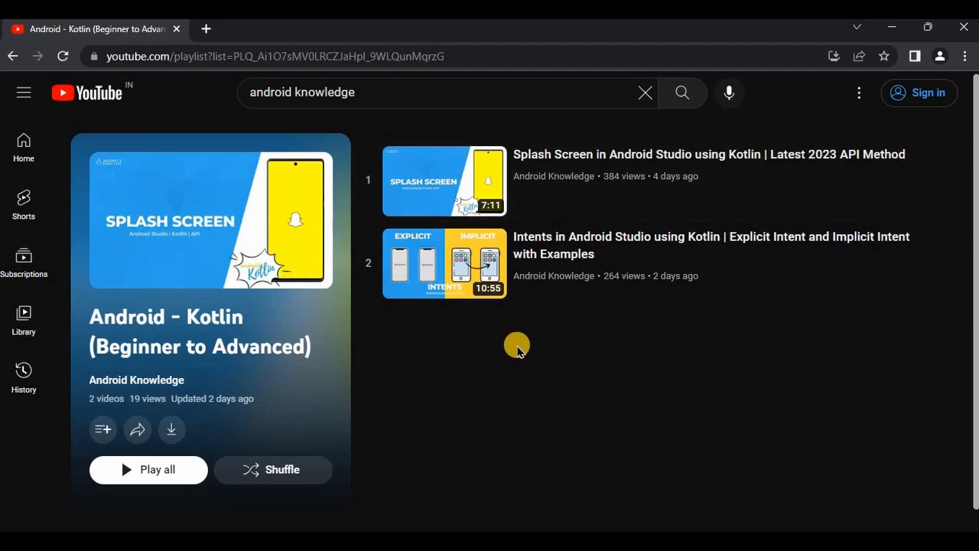